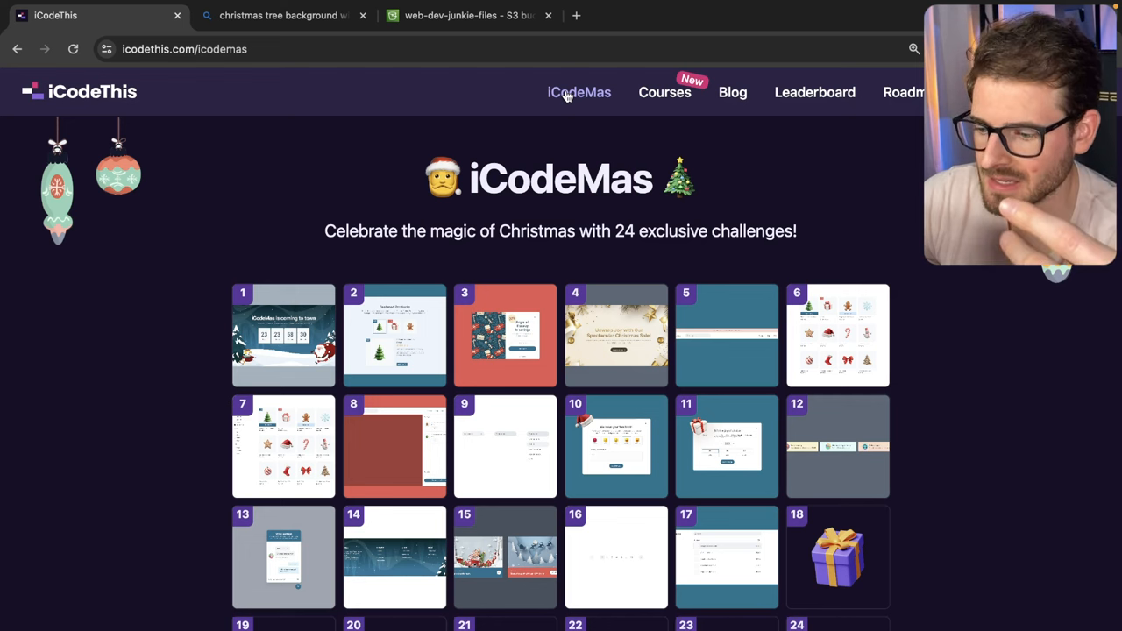
pyautogui.moveTo(211, 129)
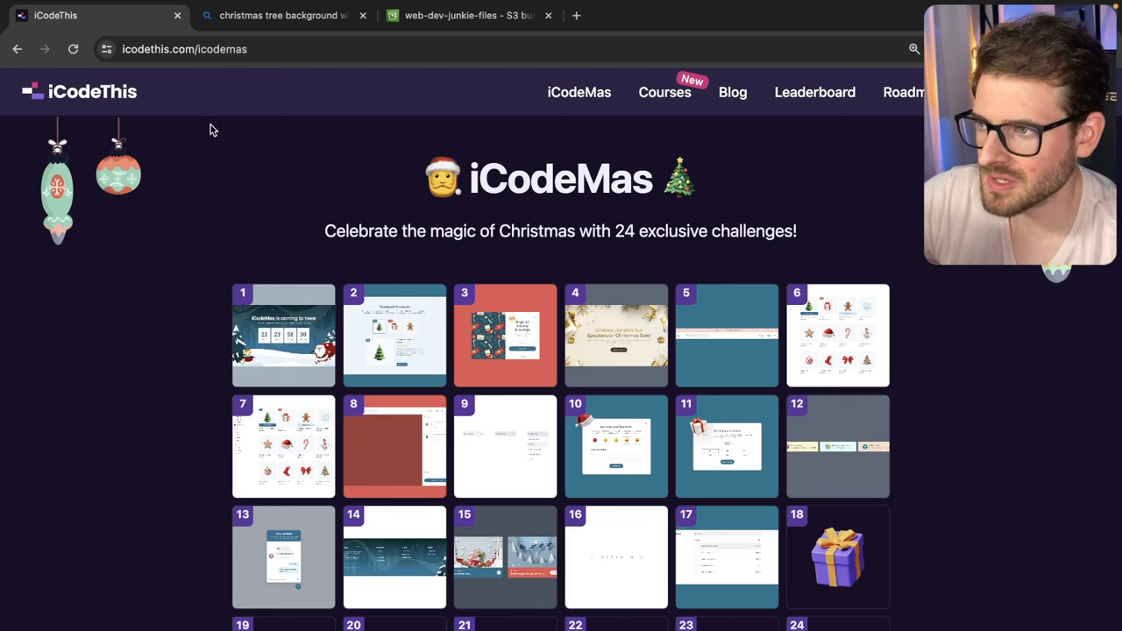
pyautogui.moveTo(263, 107)
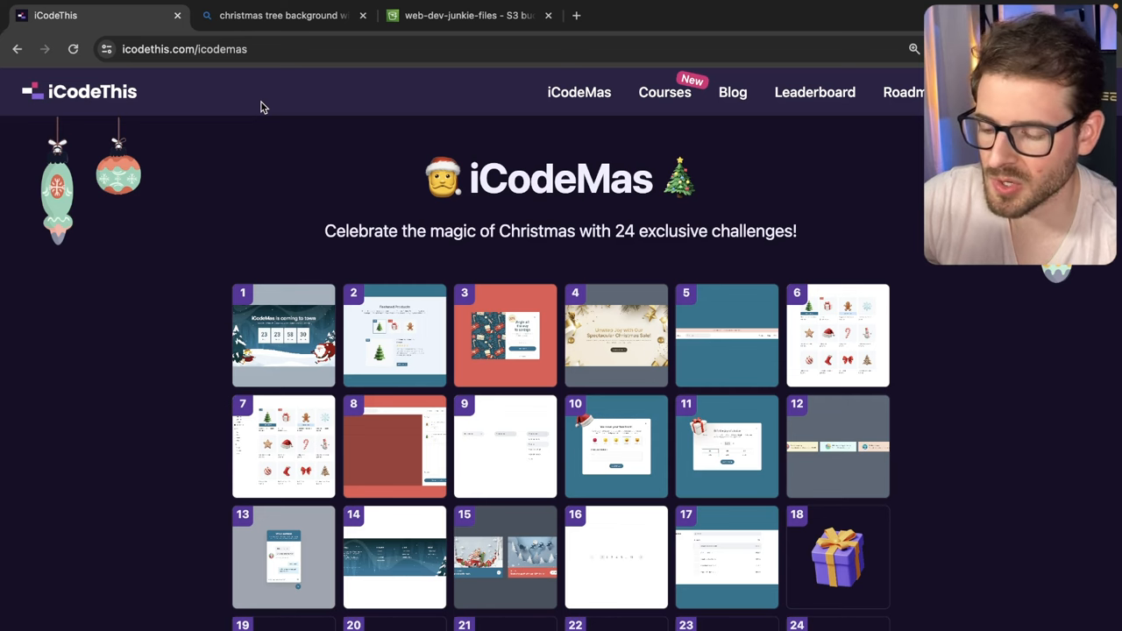
# Start the iCodeMas #14 footer challenge with the design preview shown and the starter markup cleared.
pyautogui.scroll(-3)
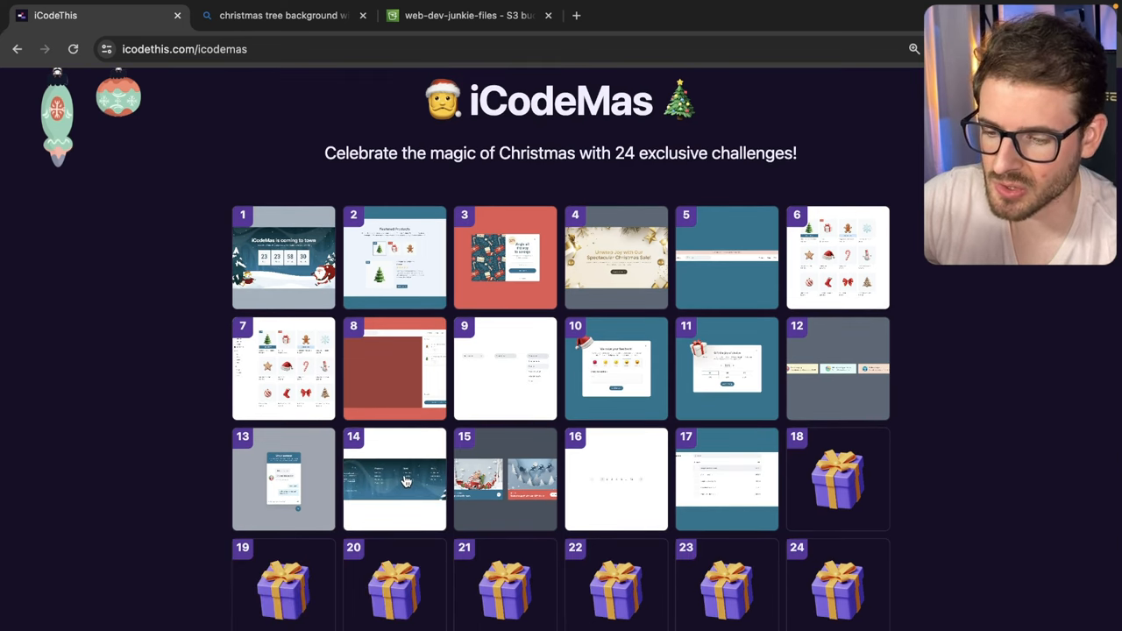
pyautogui.scroll(-3)
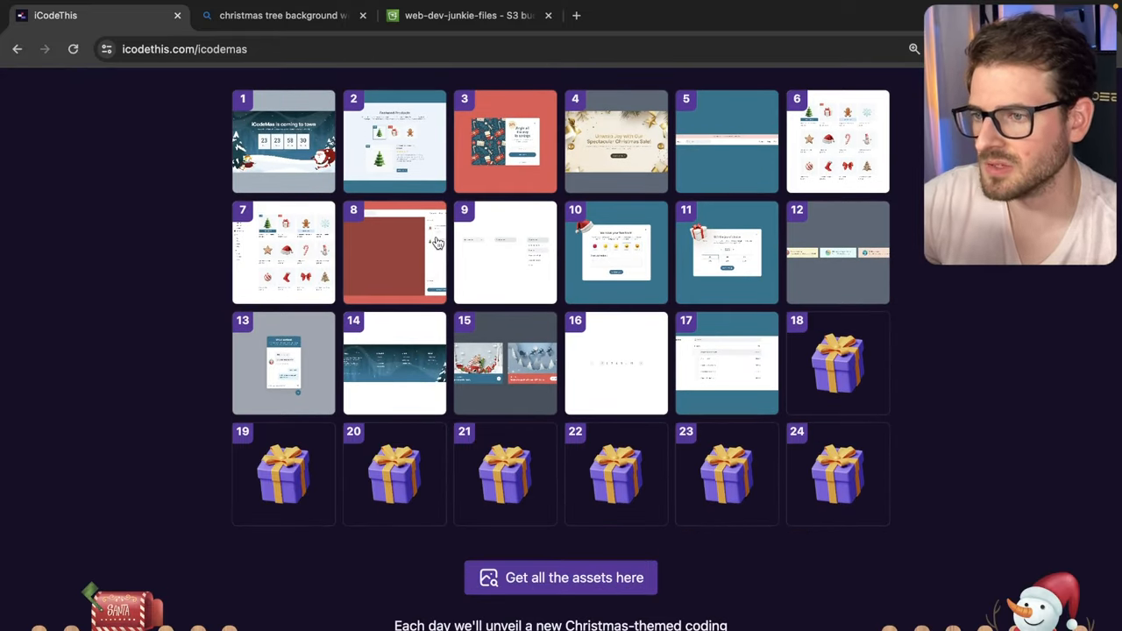
pyautogui.moveTo(511, 542)
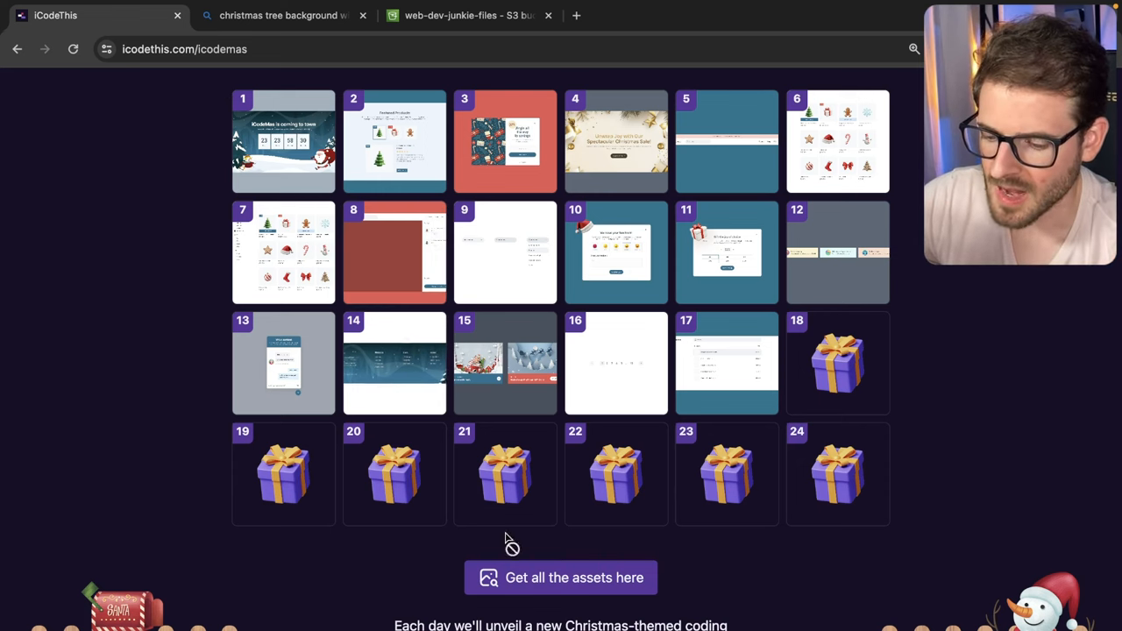
pyautogui.moveTo(412, 419)
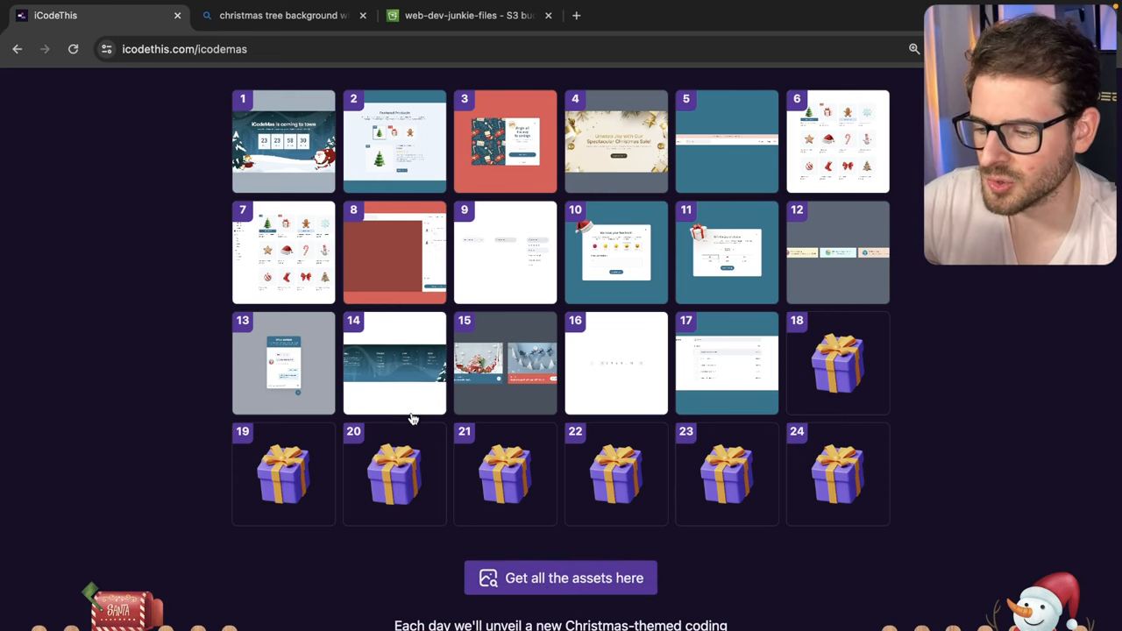
pyautogui.click(393, 363)
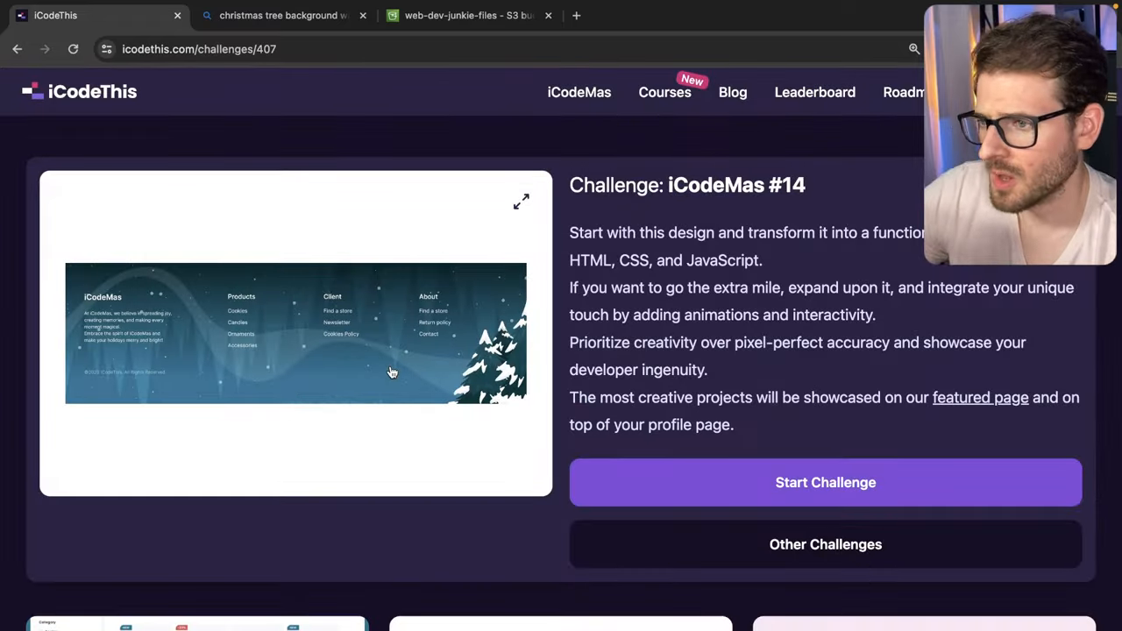
pyautogui.click(825, 482)
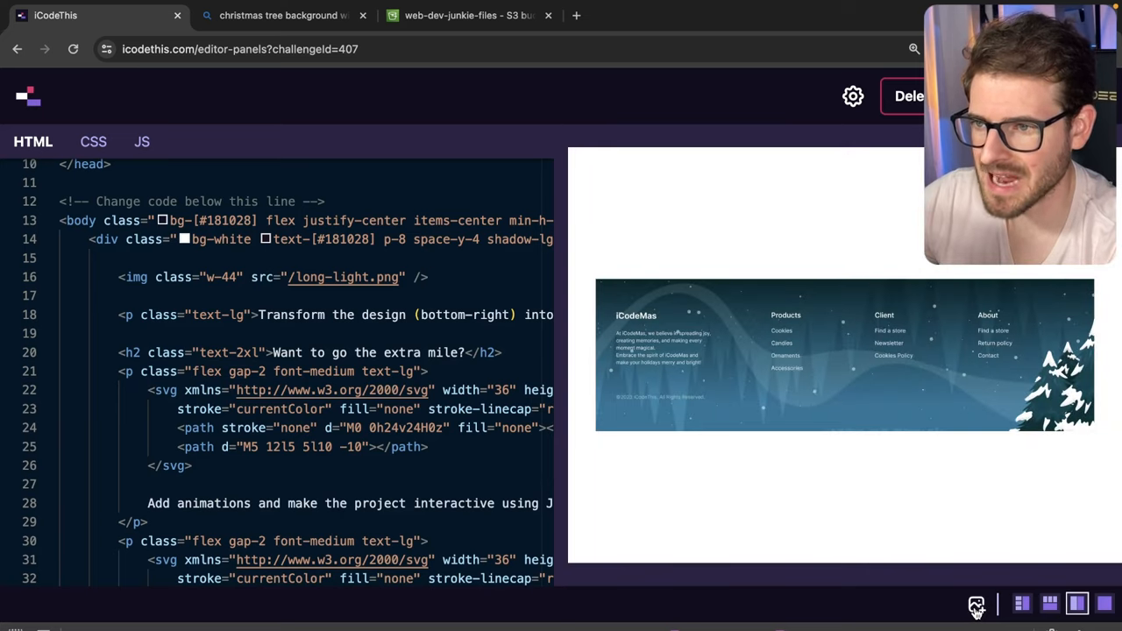
pyautogui.click(1022, 603)
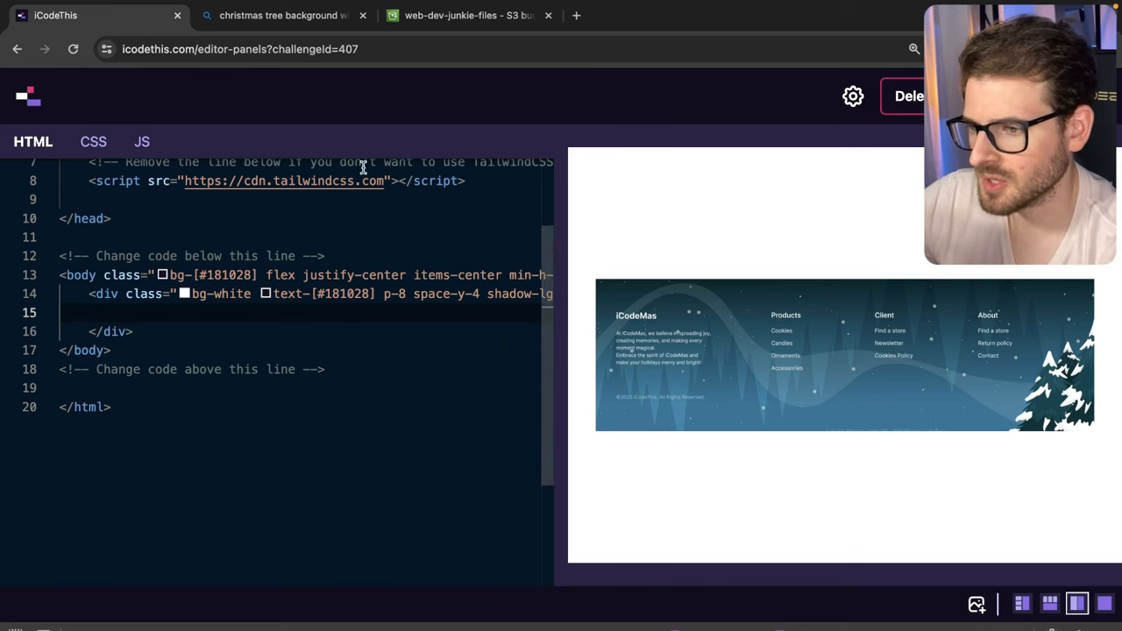
pyautogui.click(469, 15)
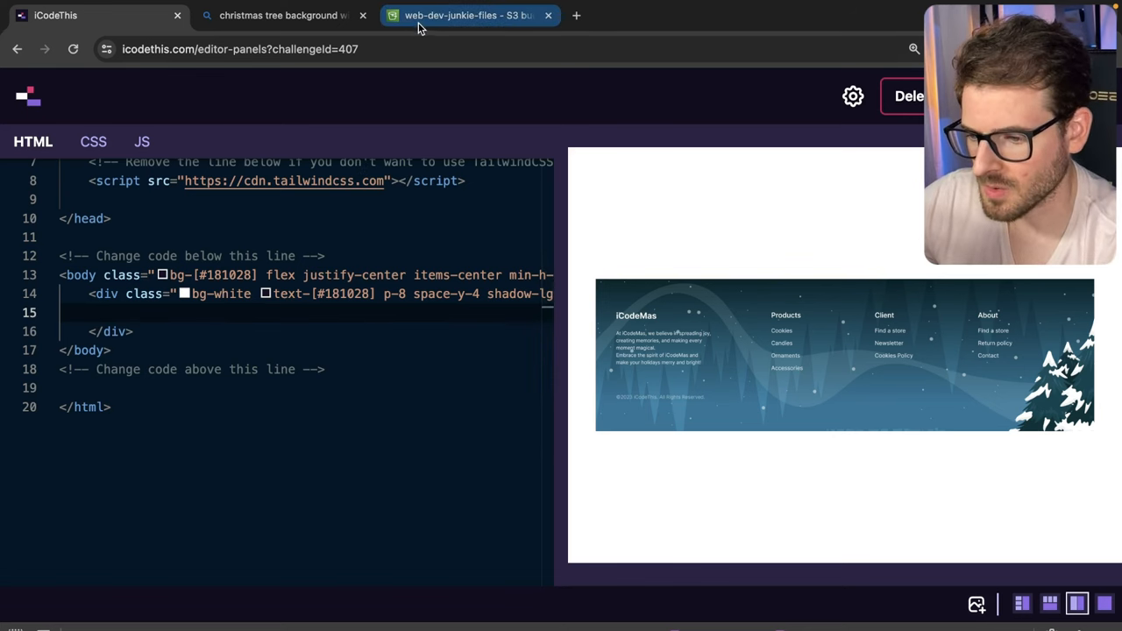
# Create a 1200×400 canvas with the tree image pasted right and sample its dark night-sky colour as foreground.
pyautogui.click(281, 15)
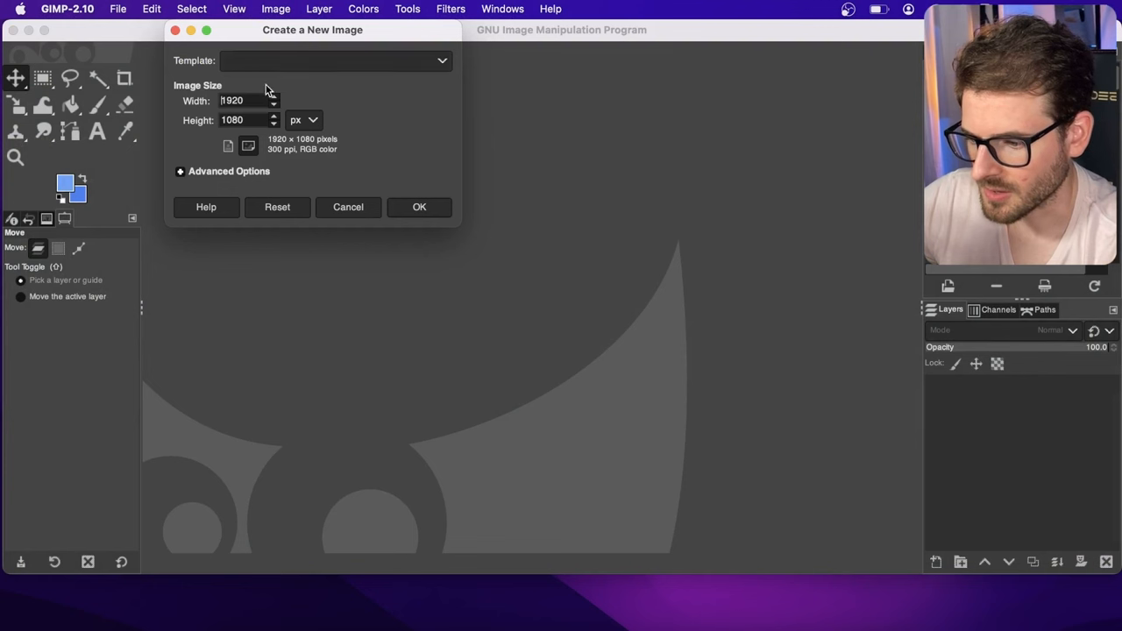
pyautogui.click(246, 99)
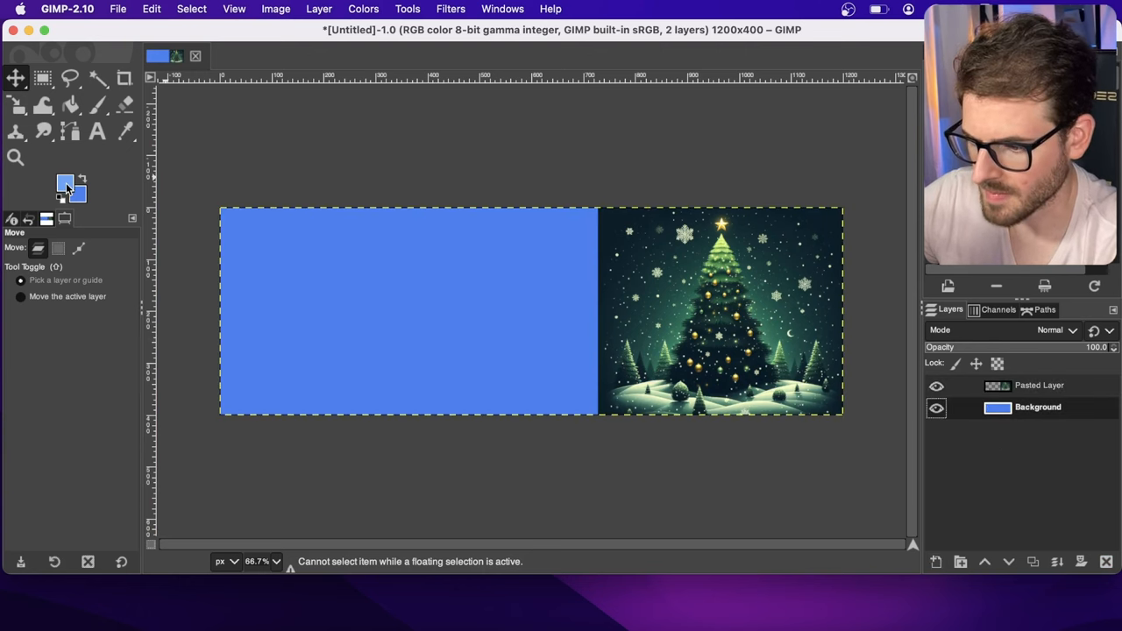
pyautogui.click(65, 183)
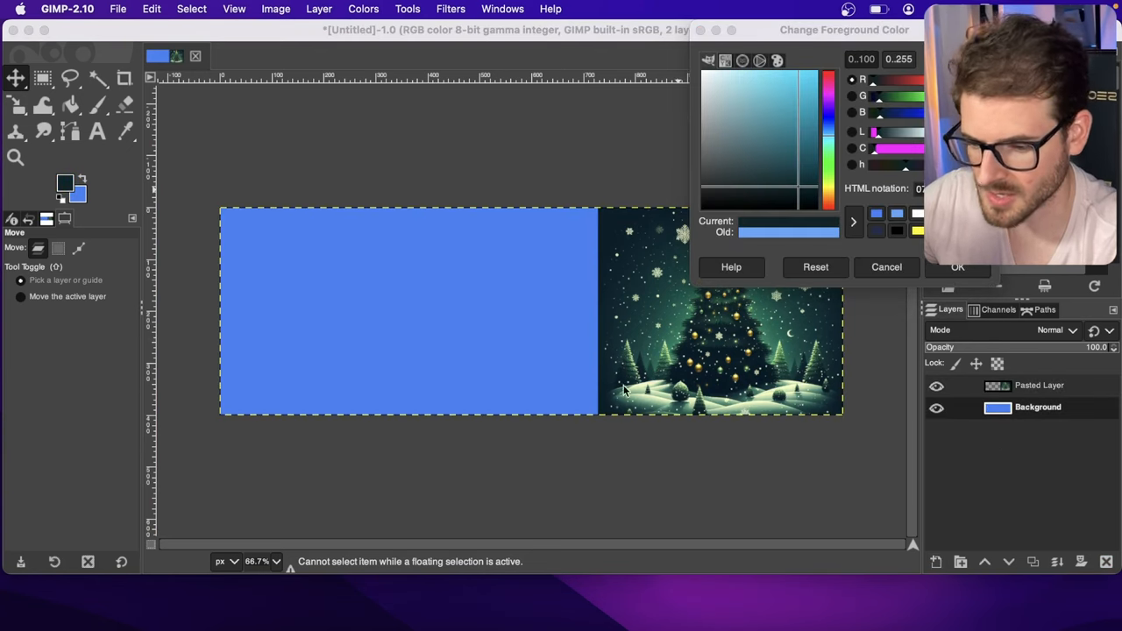
pyautogui.click(887, 266)
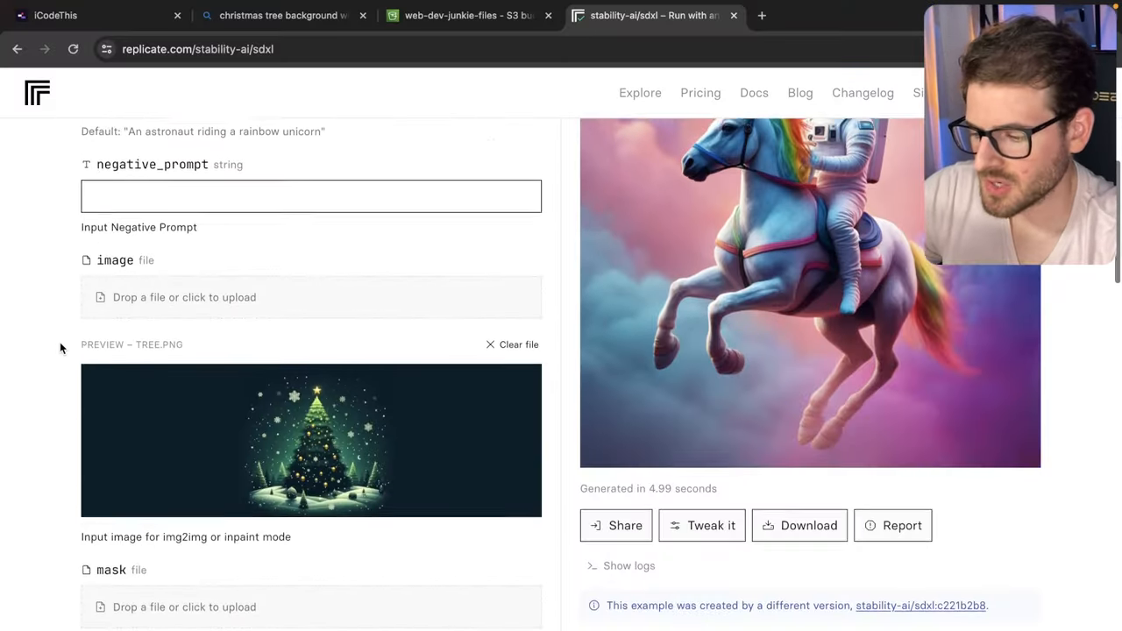
# Give SDXL the snowy Christmas-tree prompt, tree.png as input image, and a 1200×400 output size.
pyautogui.scroll(-3)
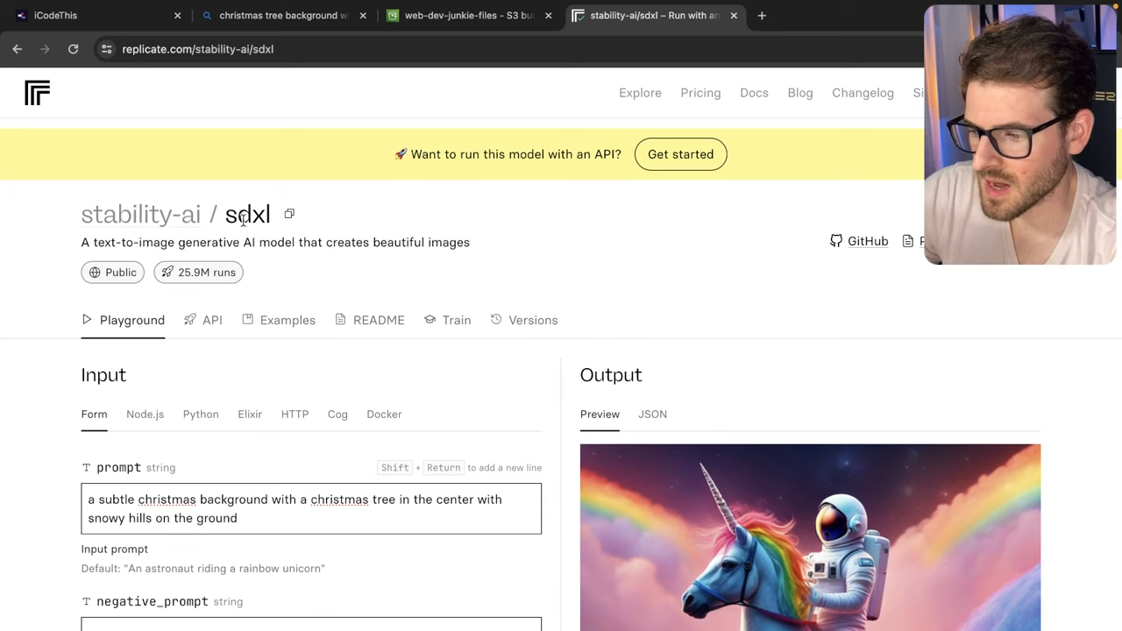
pyautogui.scroll(-3)
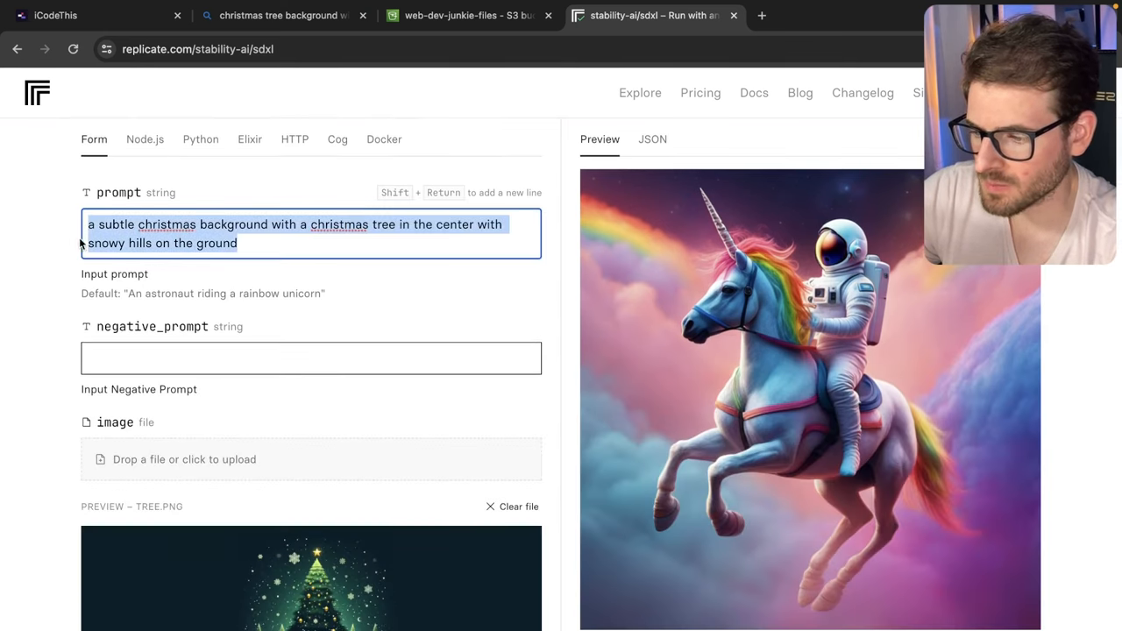
pyautogui.click(307, 238)
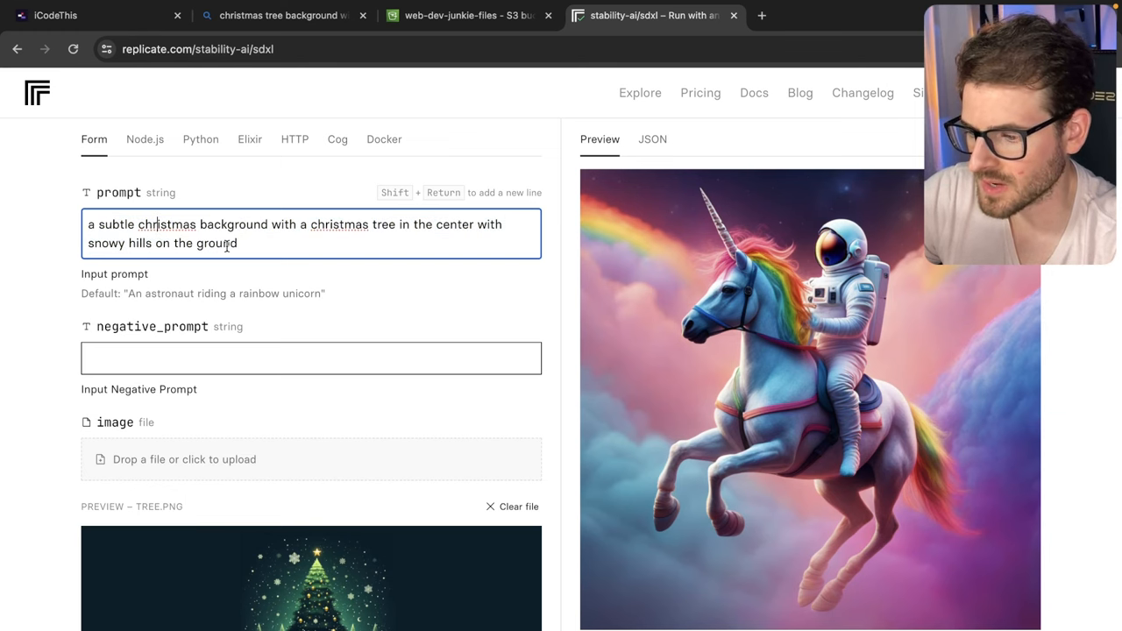
pyautogui.scroll(-3)
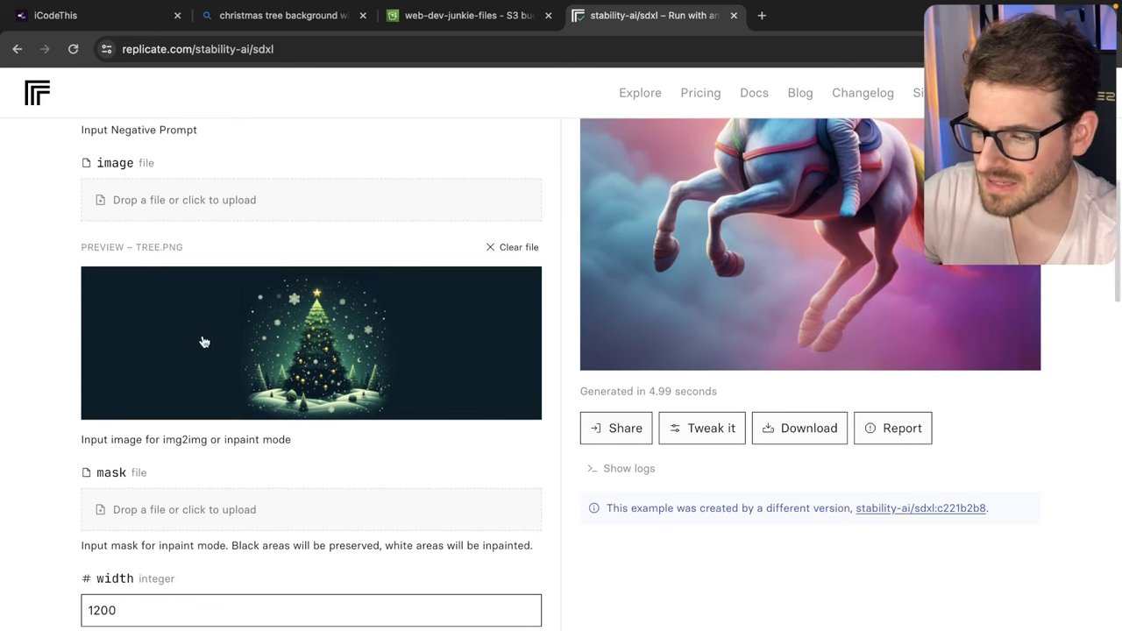
pyautogui.scroll(-3)
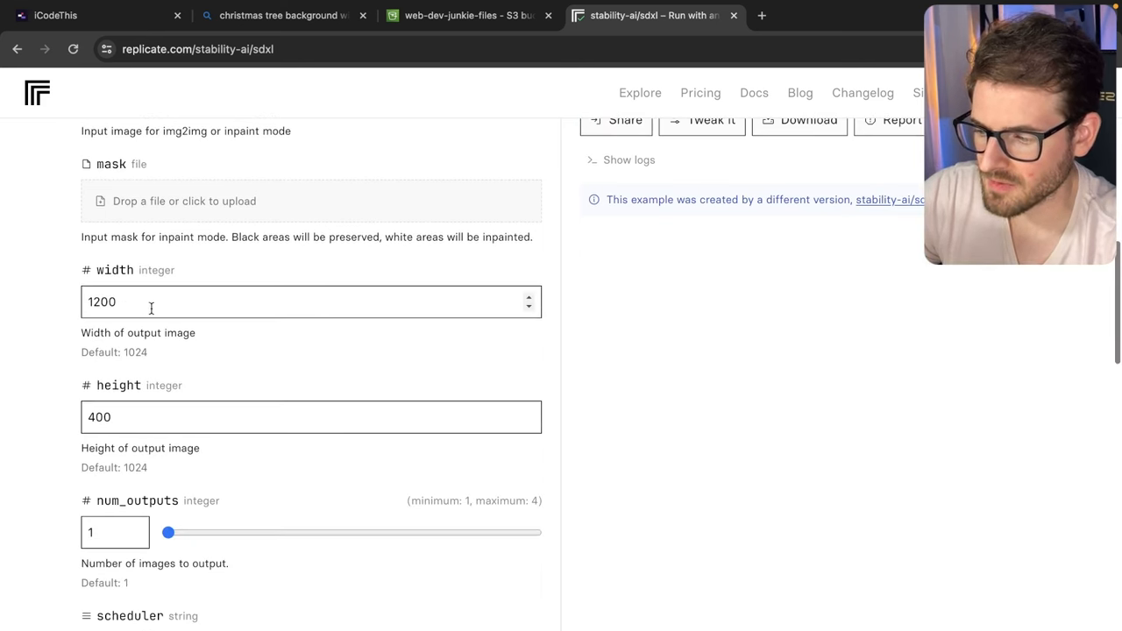
pyautogui.scroll(-3)
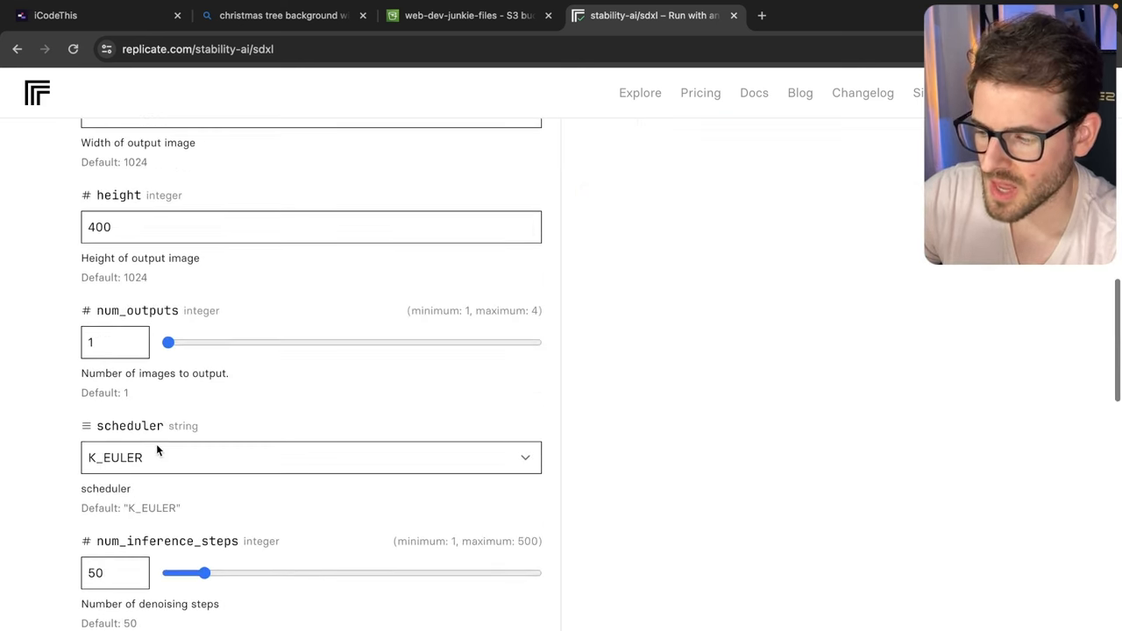
pyautogui.scroll(3)
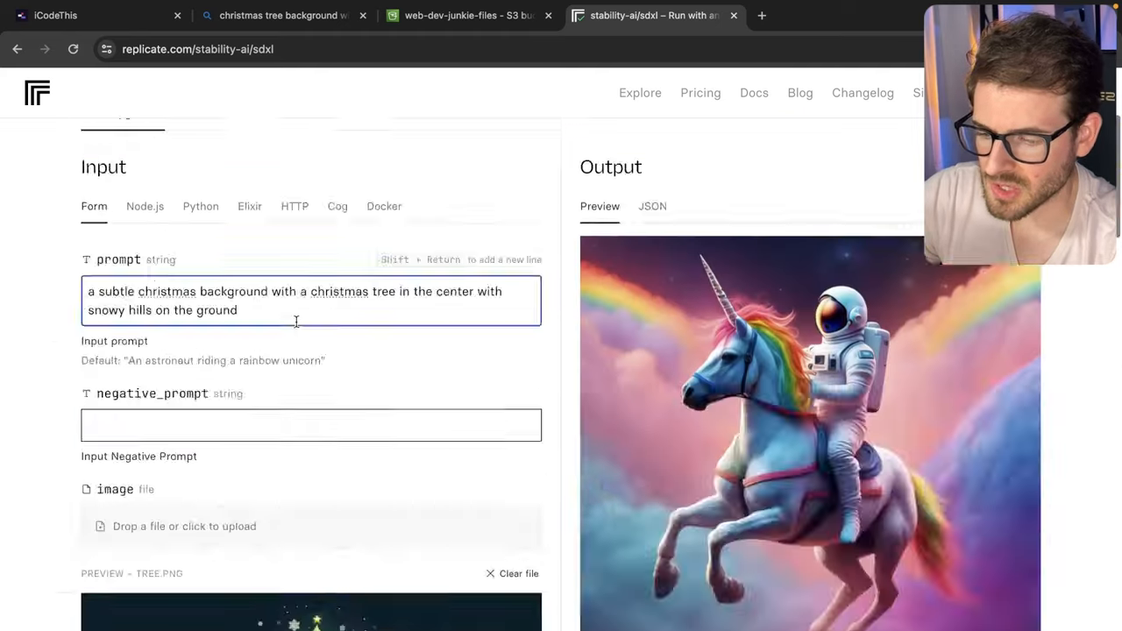
pyautogui.scroll(-3)
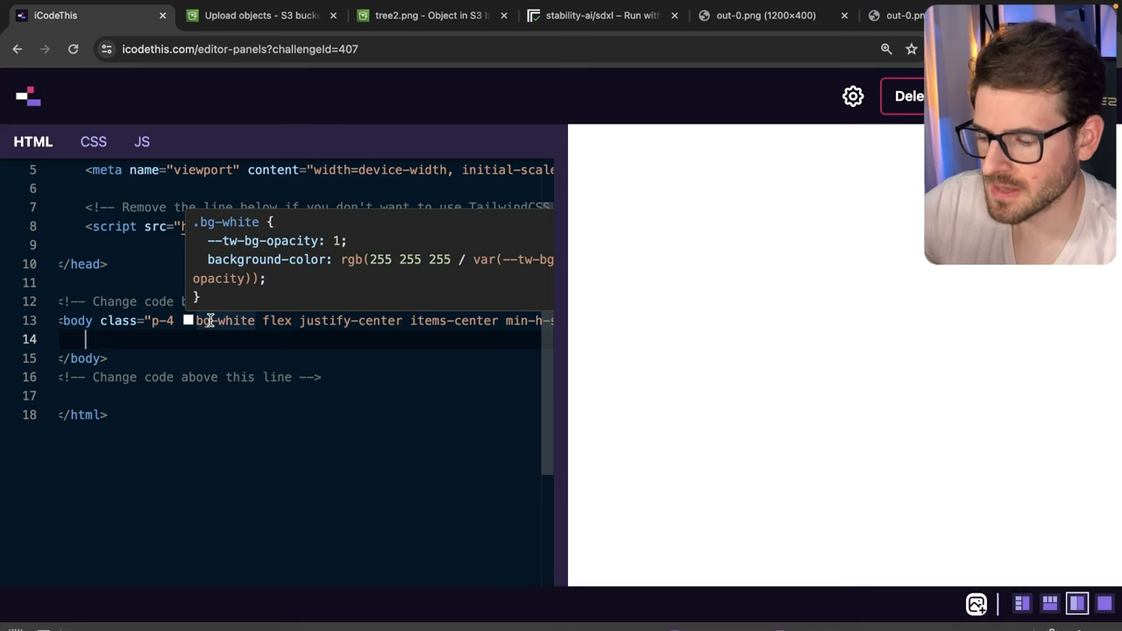
# Insert the S3 tree2.png image followed by a grid grid-cols-4 wrapper div.
pyautogui.write('<img src="https://web-dev-junkie-files.s3.amazonaws.com/tree2.png">')
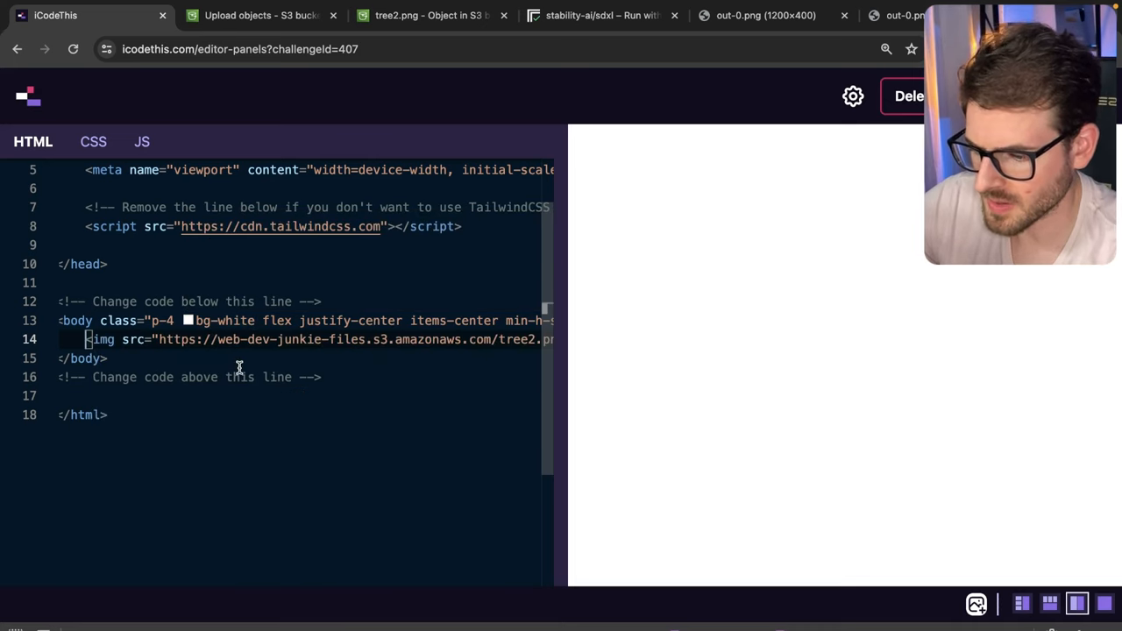
pyautogui.moveTo(394, 339)
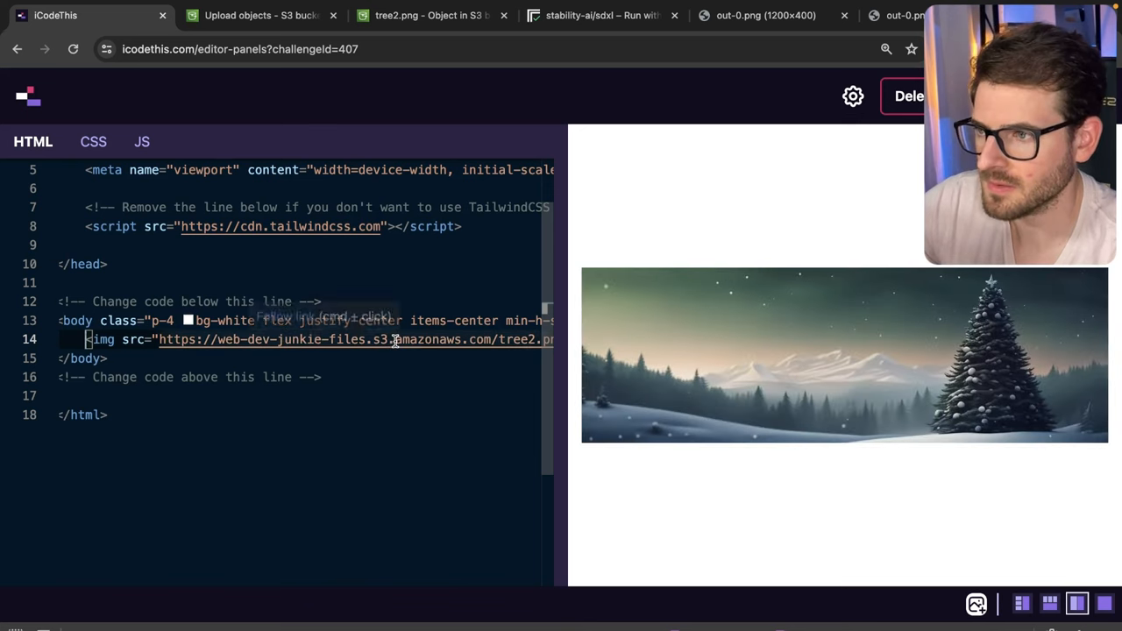
pyautogui.write('<div>')
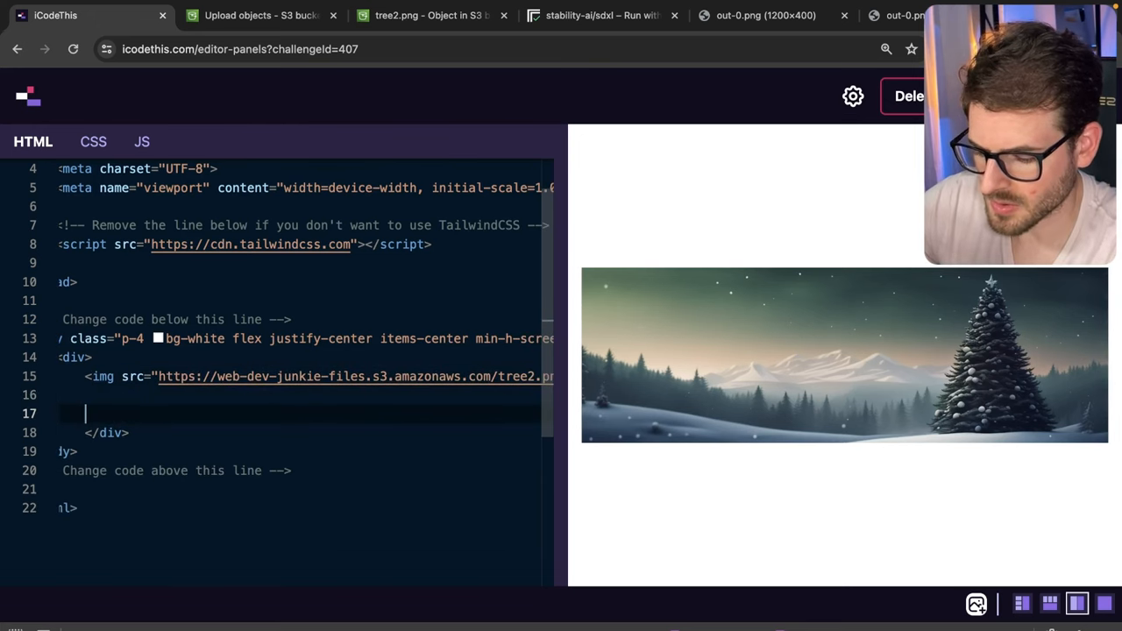
pyautogui.write('<div class=')
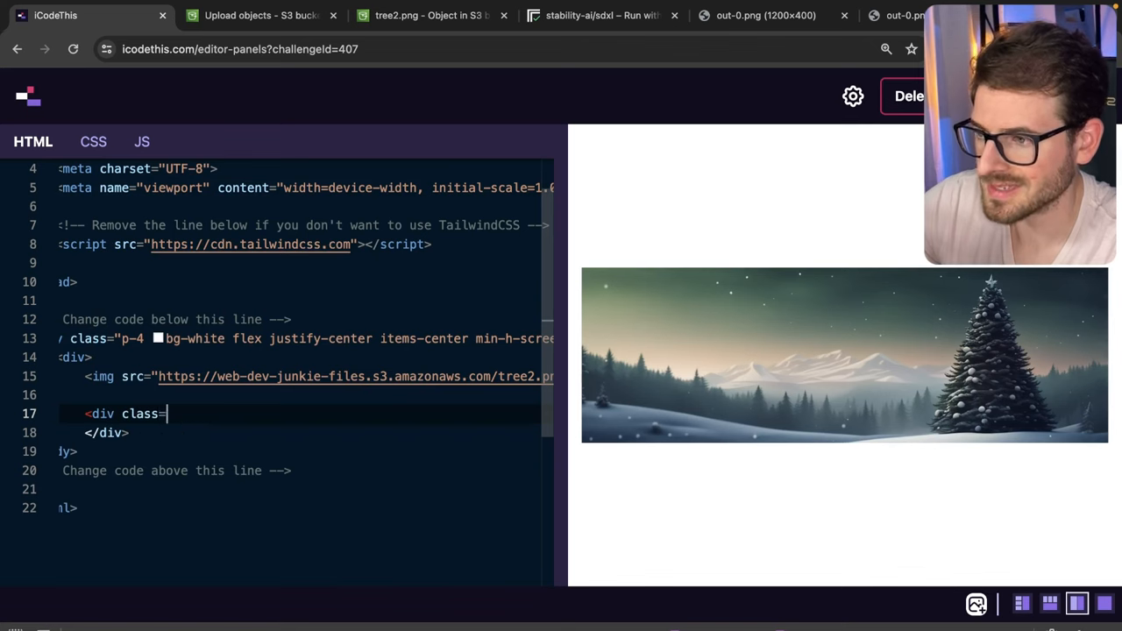
pyautogui.write('grid grid-cols-4">')
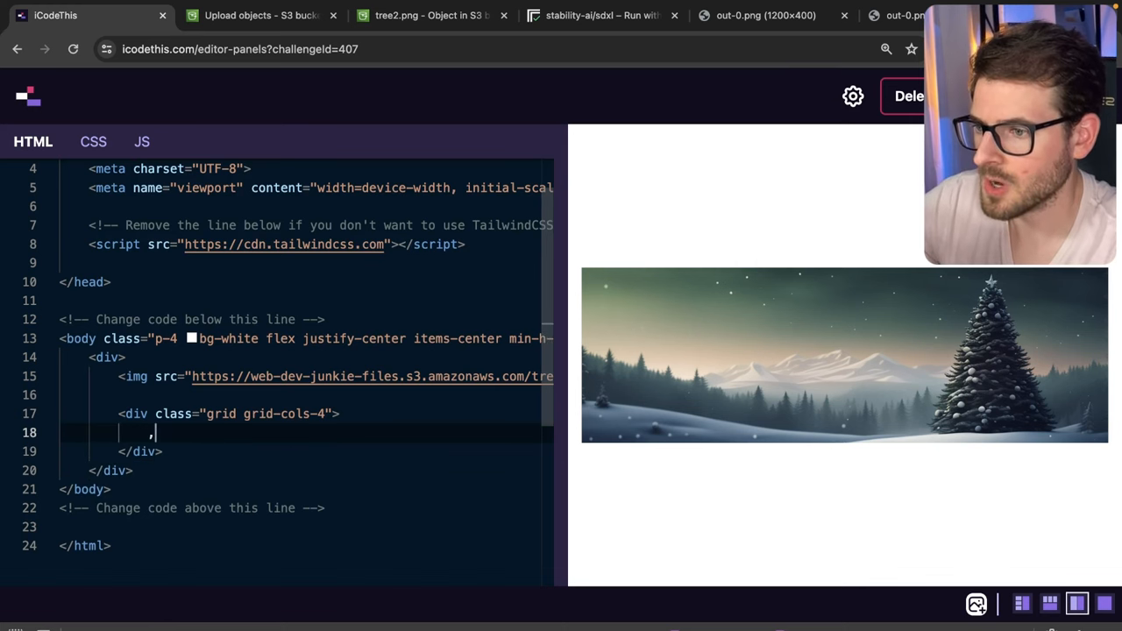
# Add four column divs labelled iCodeMas, Products, Client and About.
pyautogui.write('<div>')
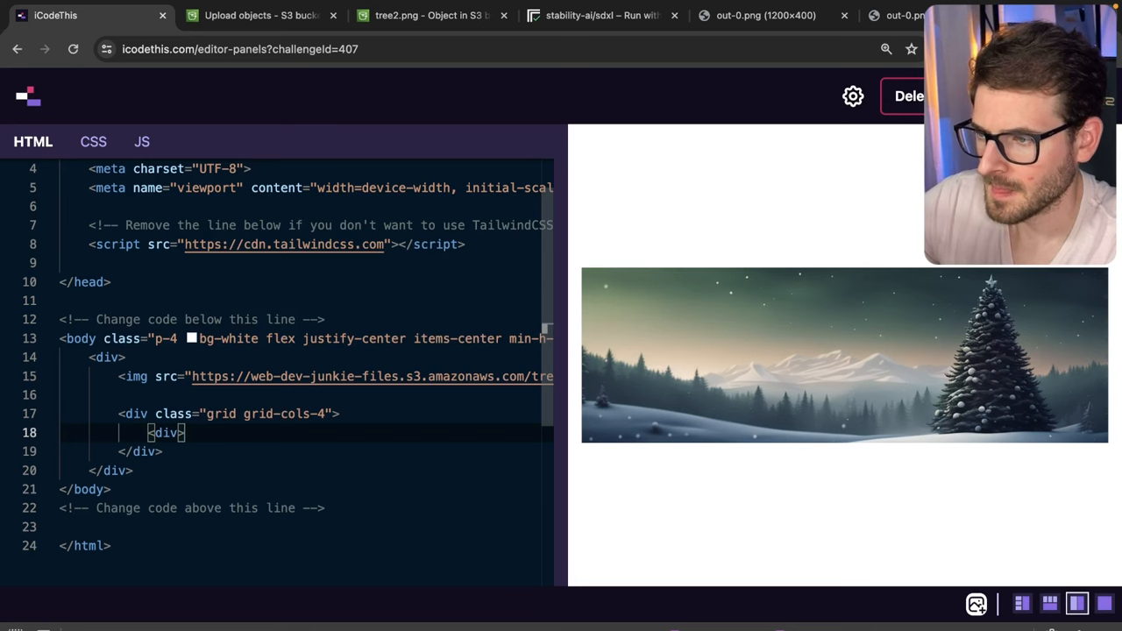
pyautogui.write('i')
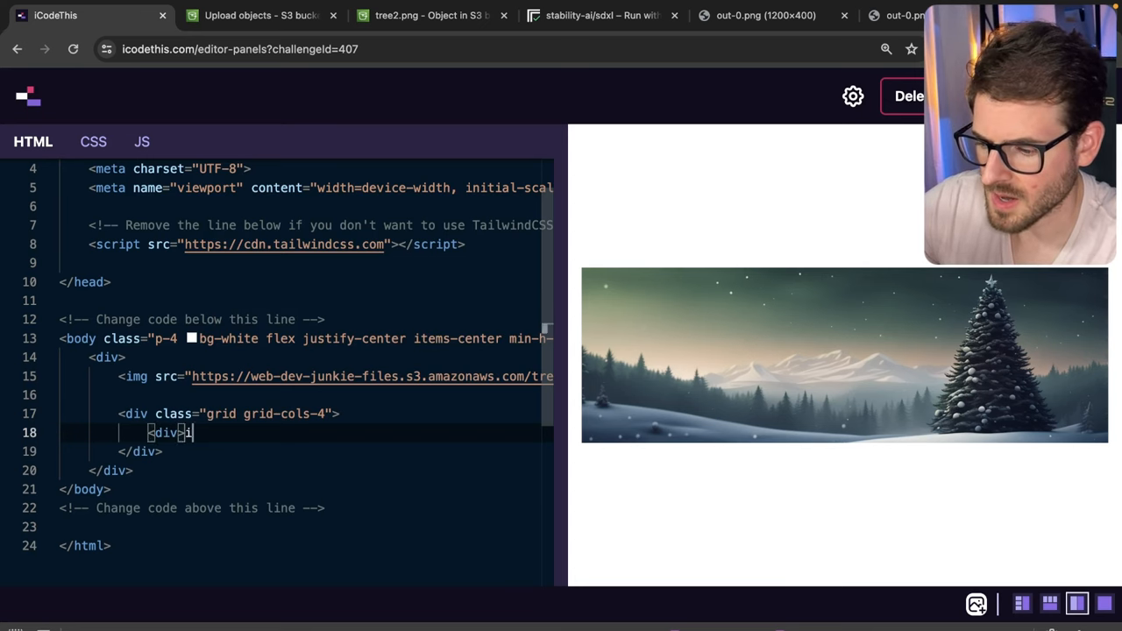
pyautogui.write('iCodeMas</div>')
pyautogui.write('<div>')
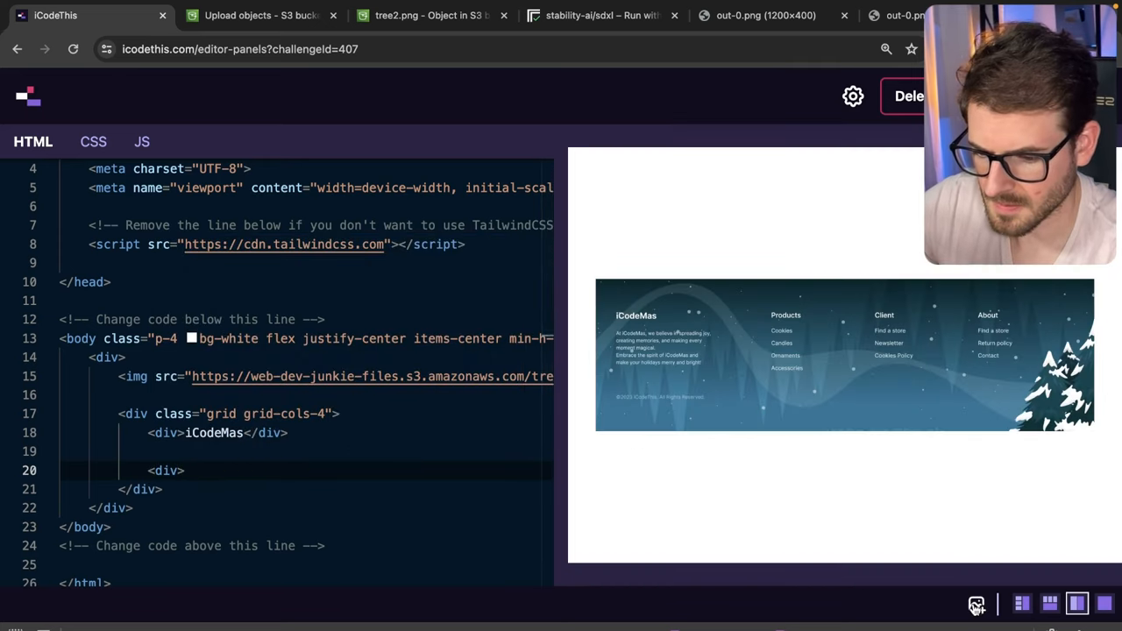
pyautogui.click(184, 471)
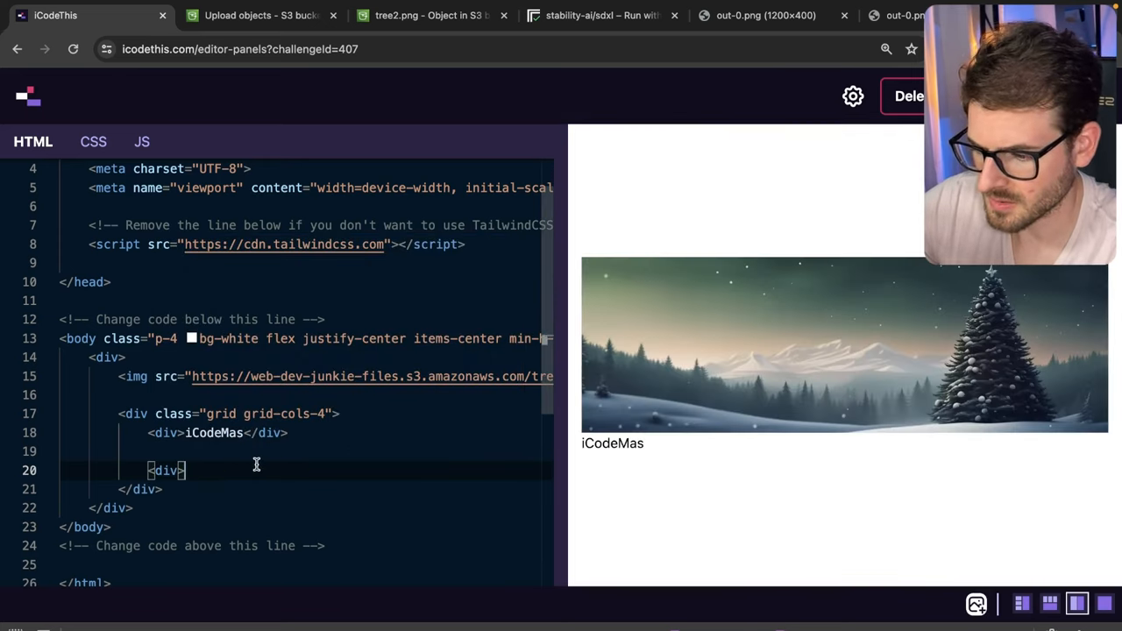
pyautogui.write('Products</div>')
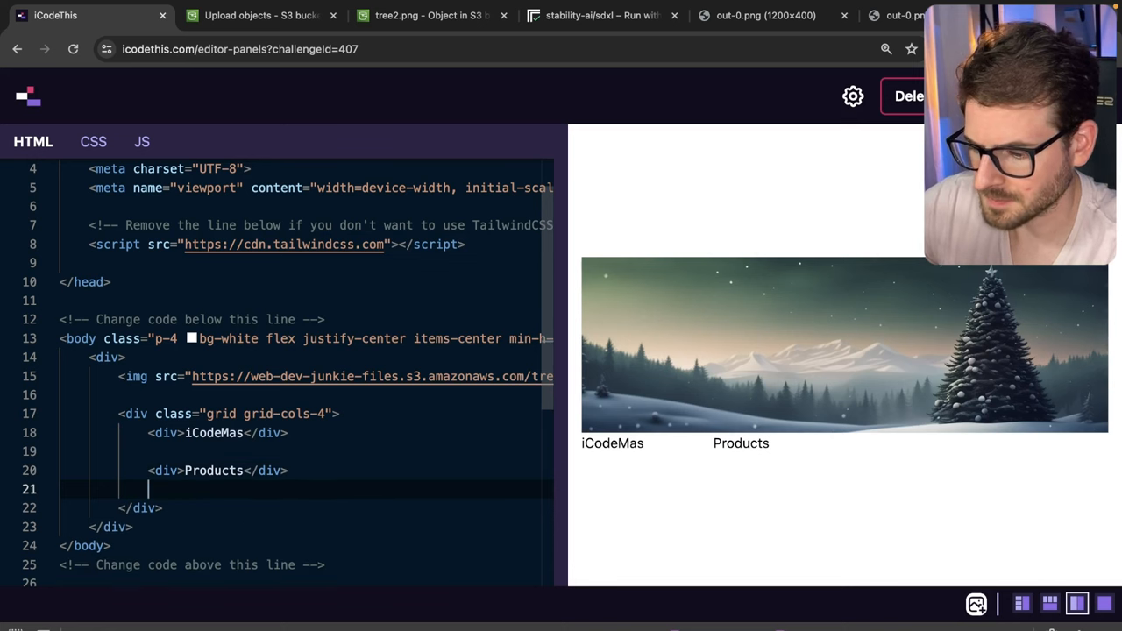
pyautogui.write('<div>Products</div>')
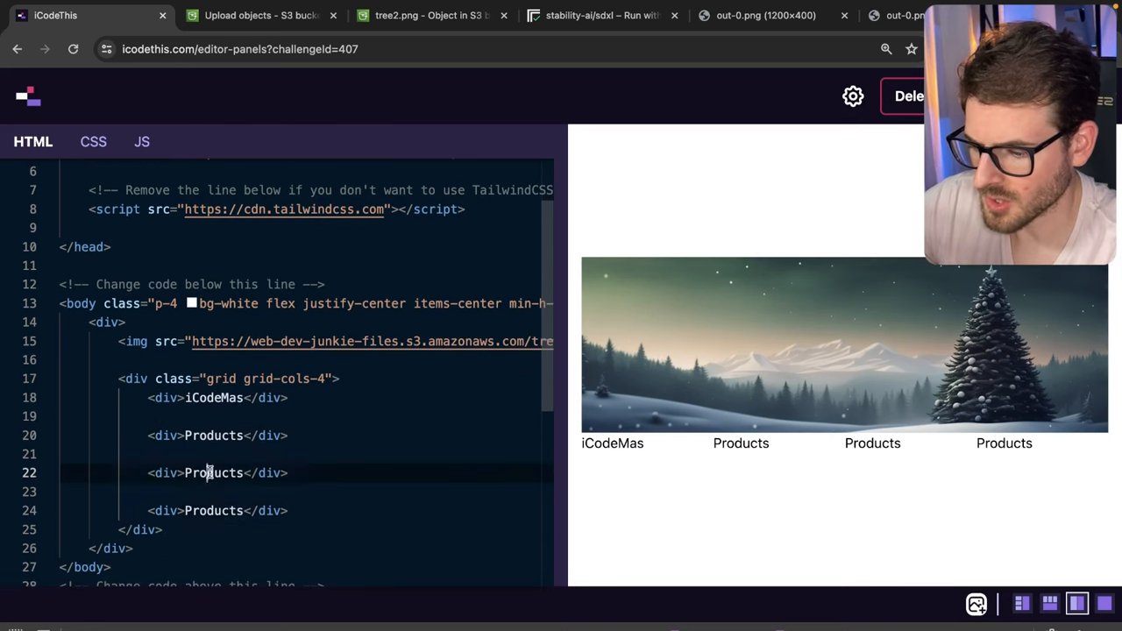
pyautogui.write('Client')
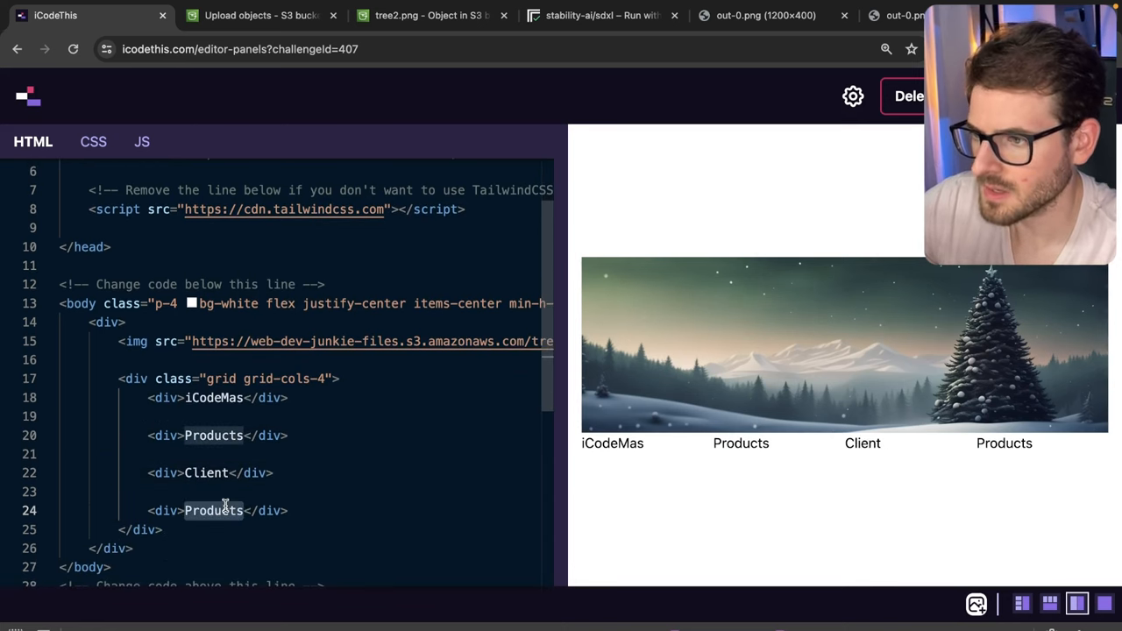
pyautogui.write('About')
pyautogui.click(334, 341)
pyautogui.write('class="absolu')
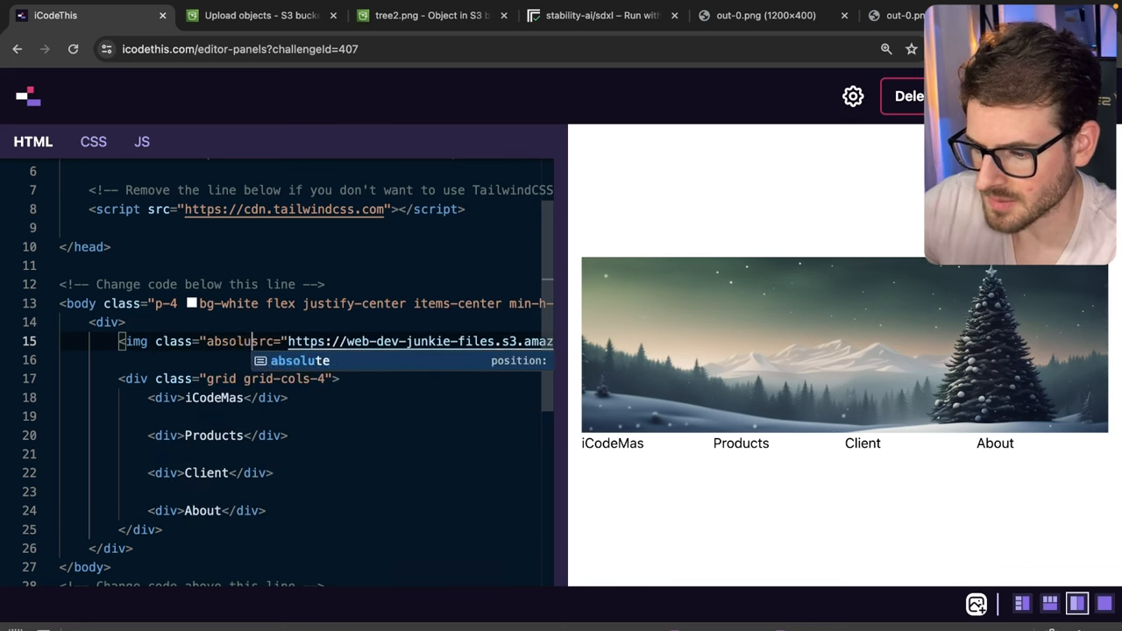
# Place the image -z-10 absolute top-0 left-0 behind a relative w-full wrapper and w-full grid.
pyautogui.write('top--')
pyautogui.click(306, 322)
pyautogui.write(' c')
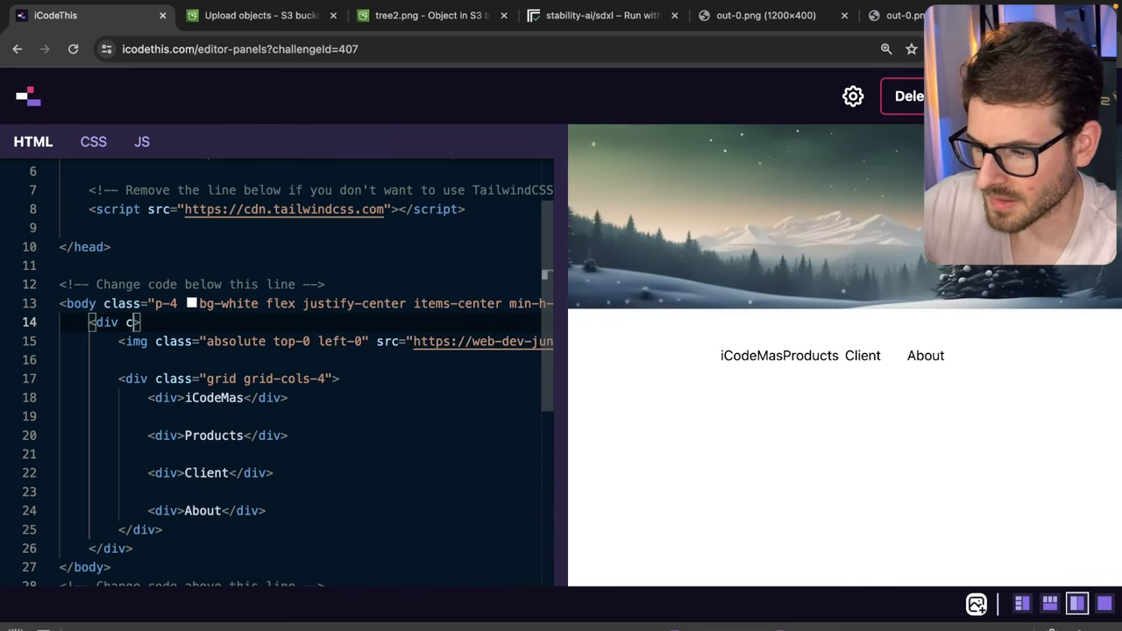
pyautogui.write('relative">')
pyautogui.click(306, 341)
pyautogui.write('-z-10 ')
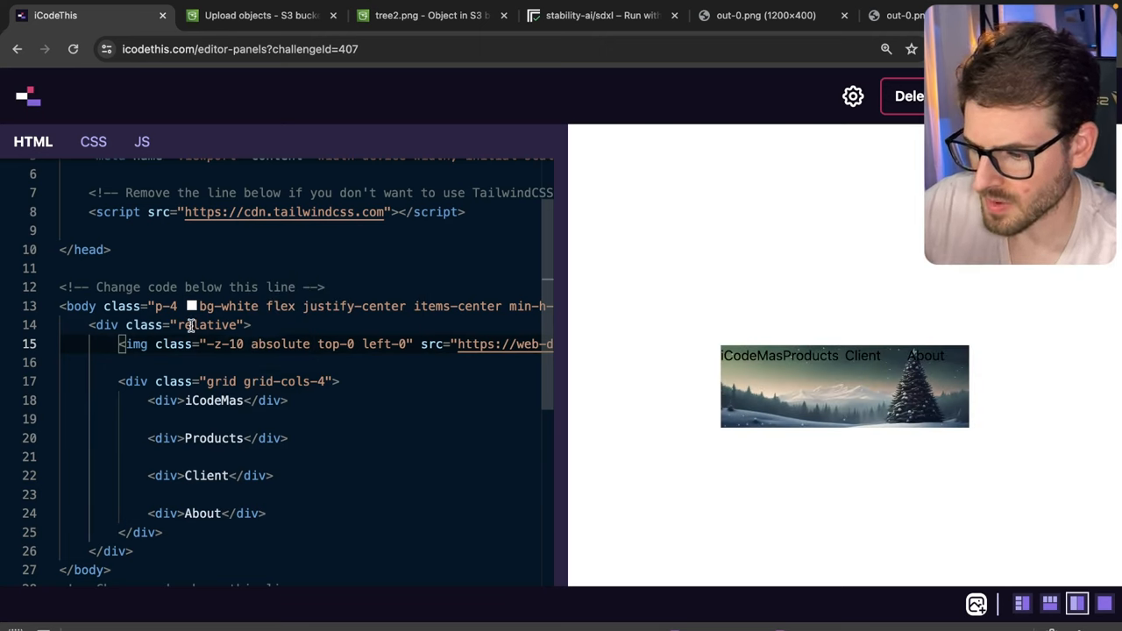
pyautogui.write('w-full')
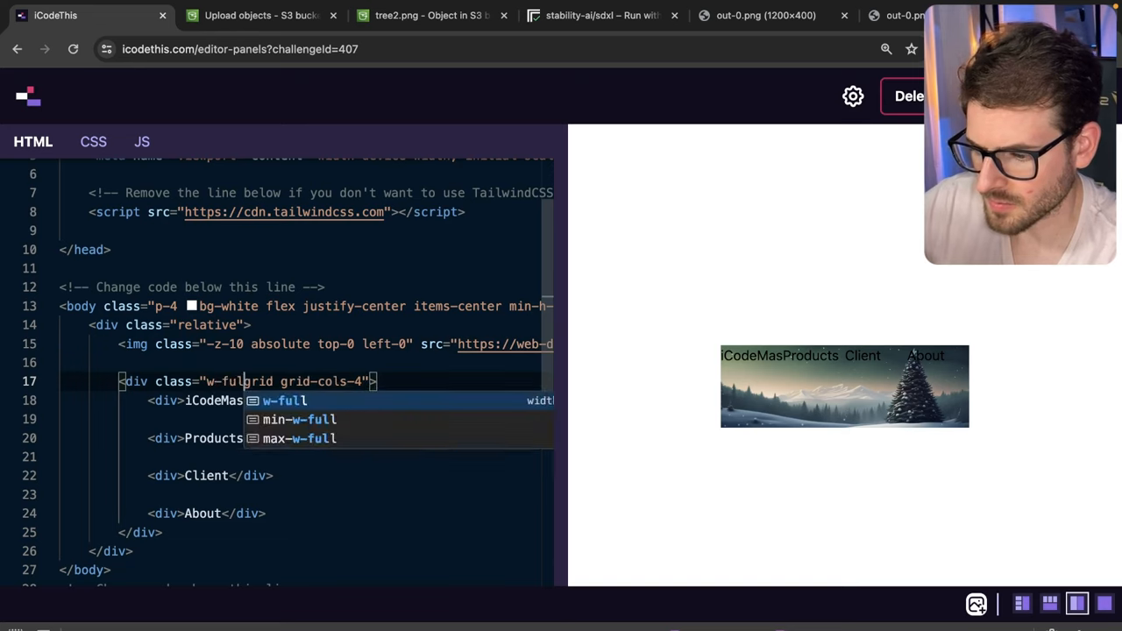
pyautogui.write('wfull')
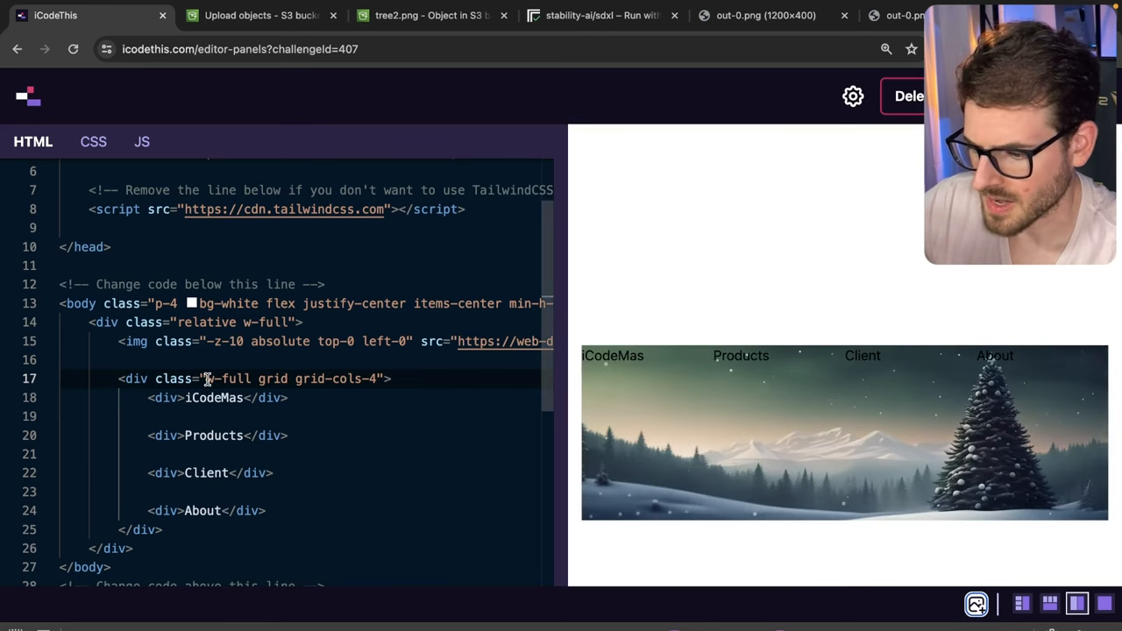
# Add px-20 pt-8 text-white to the grid and a Find a Store link under About.
pyautogui.write('px-20 text-white')
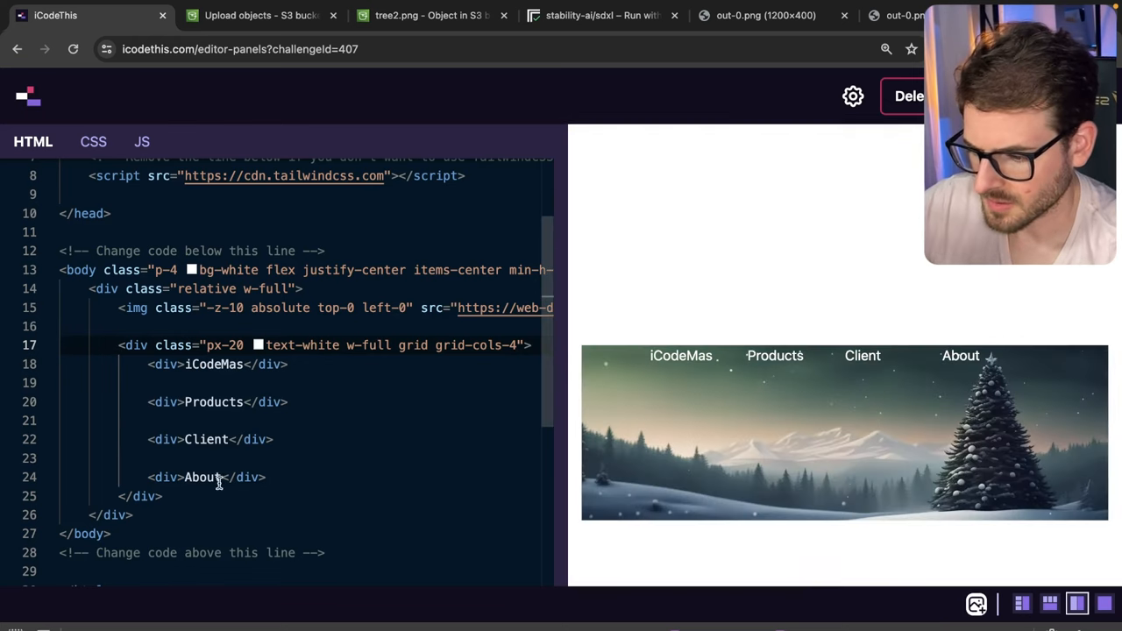
pyautogui.press('Enter')
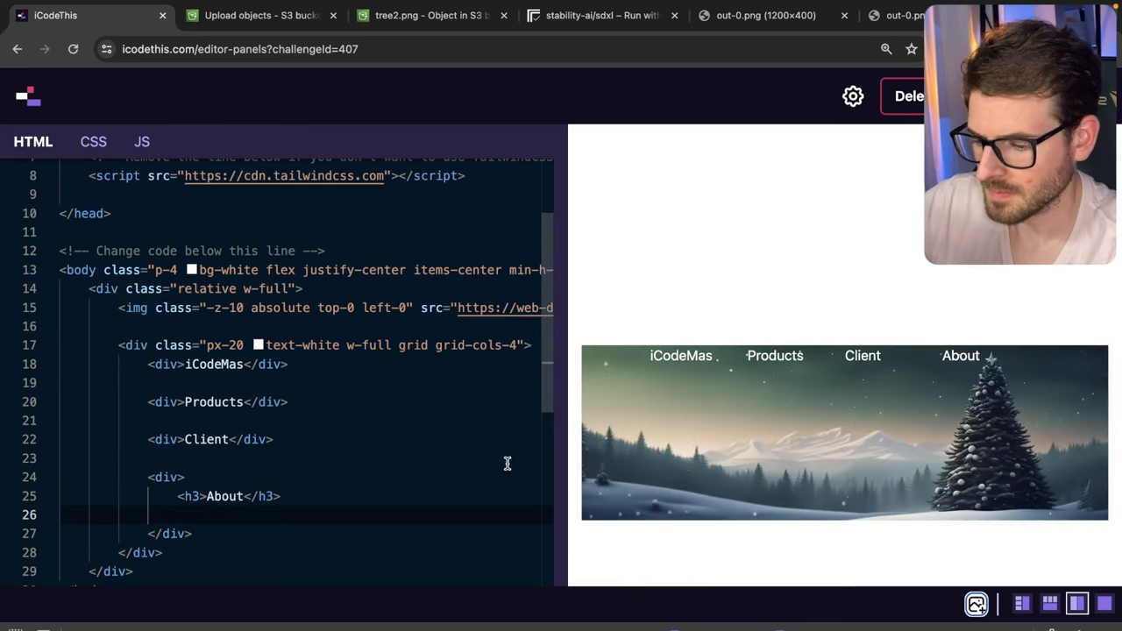
pyautogui.write('<ar')
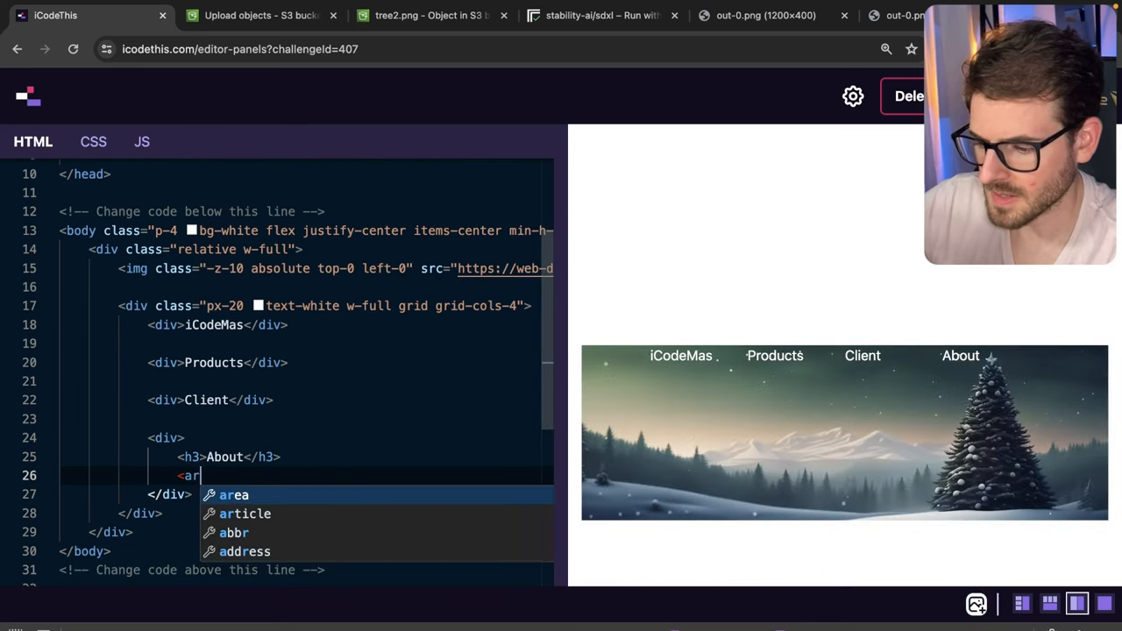
pyautogui.write('href=')
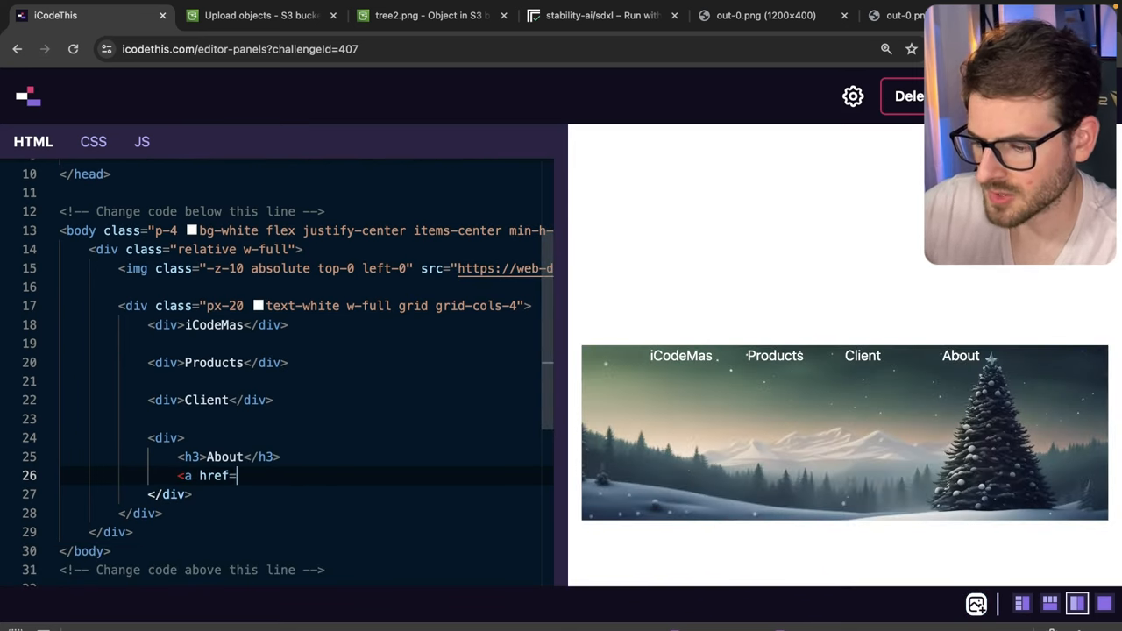
pyautogui.write('"#')
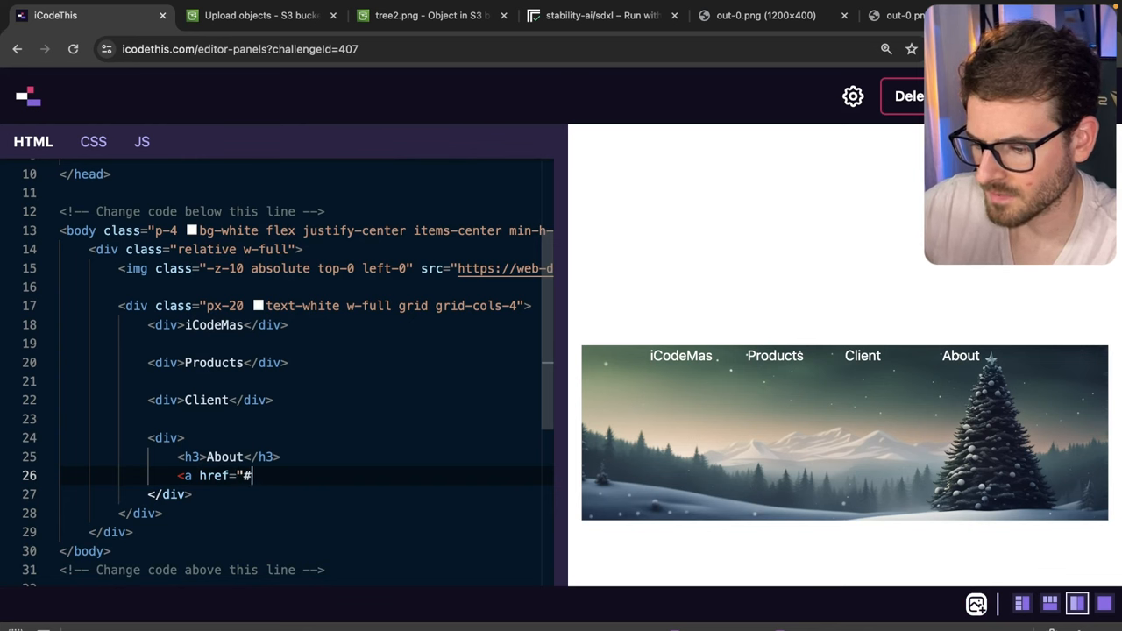
pyautogui.write('>Find a Store</a>')
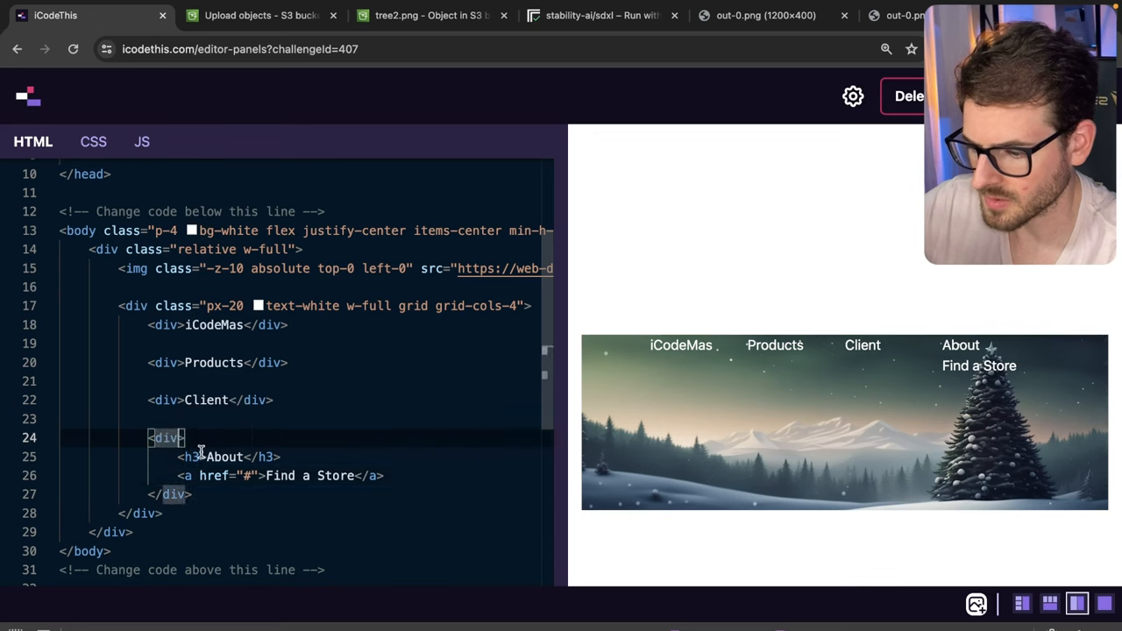
# Make About a font-bold h3 with pt-4 spacing and add Return Policy and Contact links.
pyautogui.write('class="font')
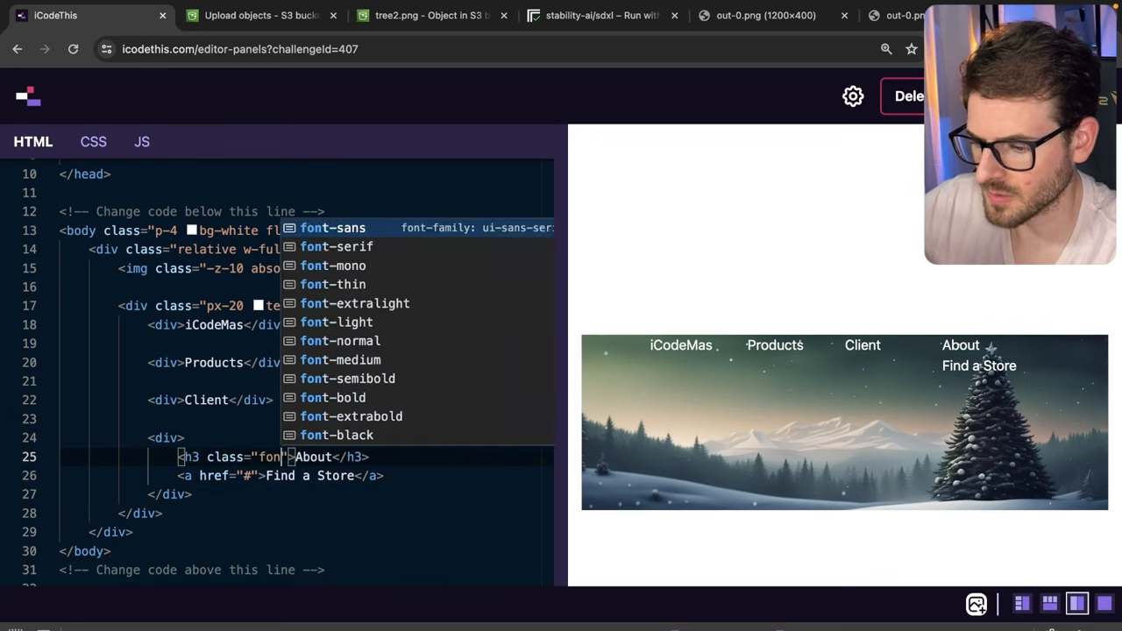
pyautogui.click(334, 397)
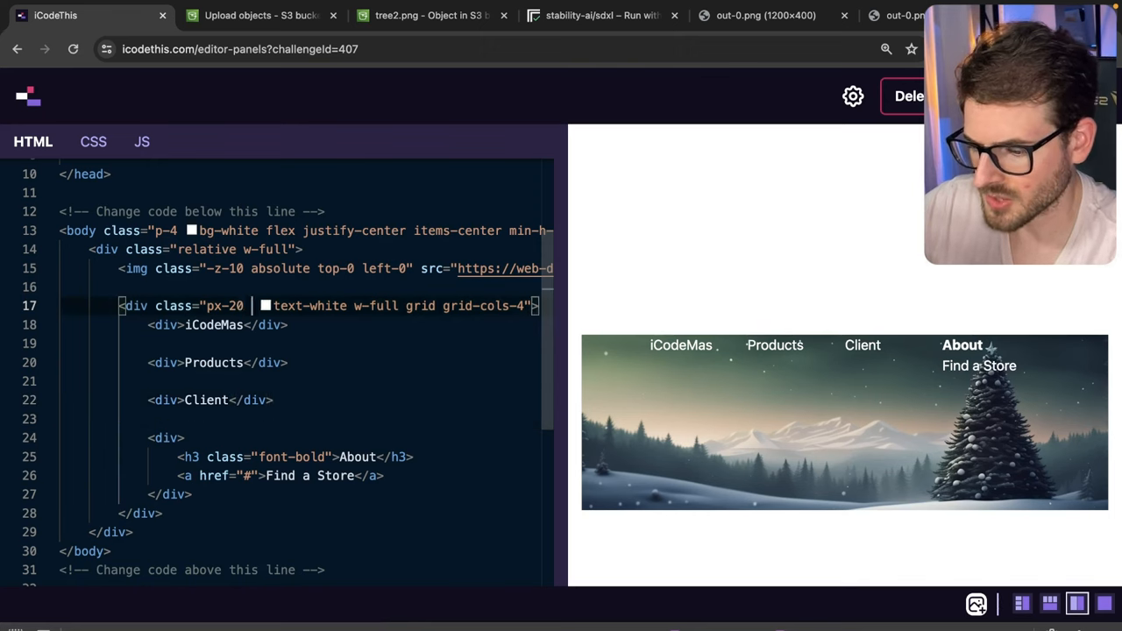
pyautogui.write('py-20')
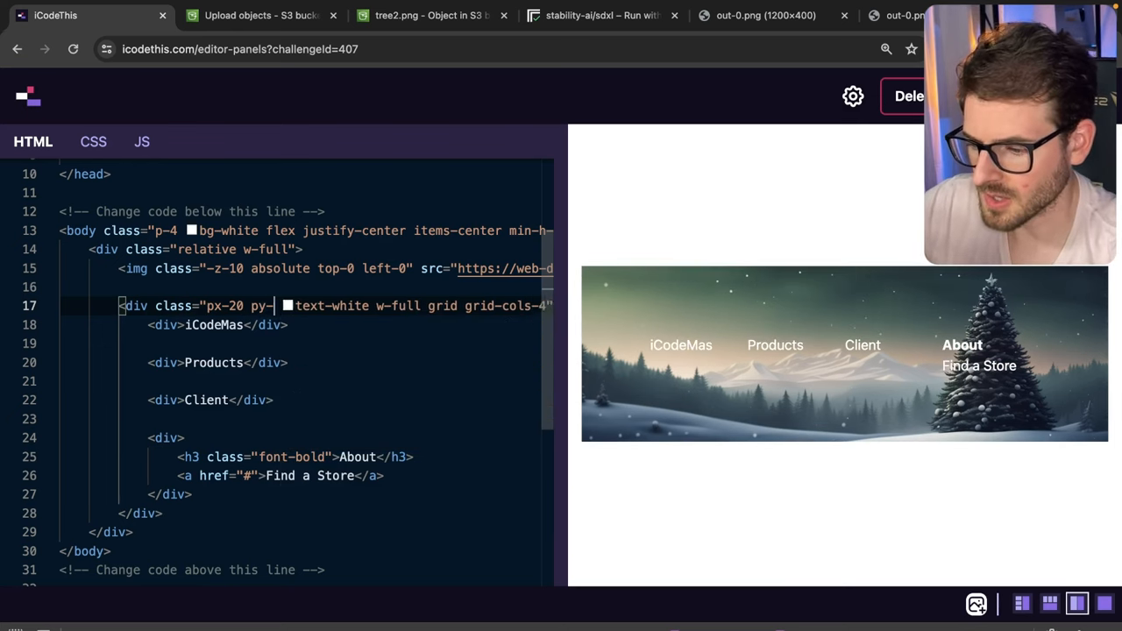
pyautogui.write('pt-4')
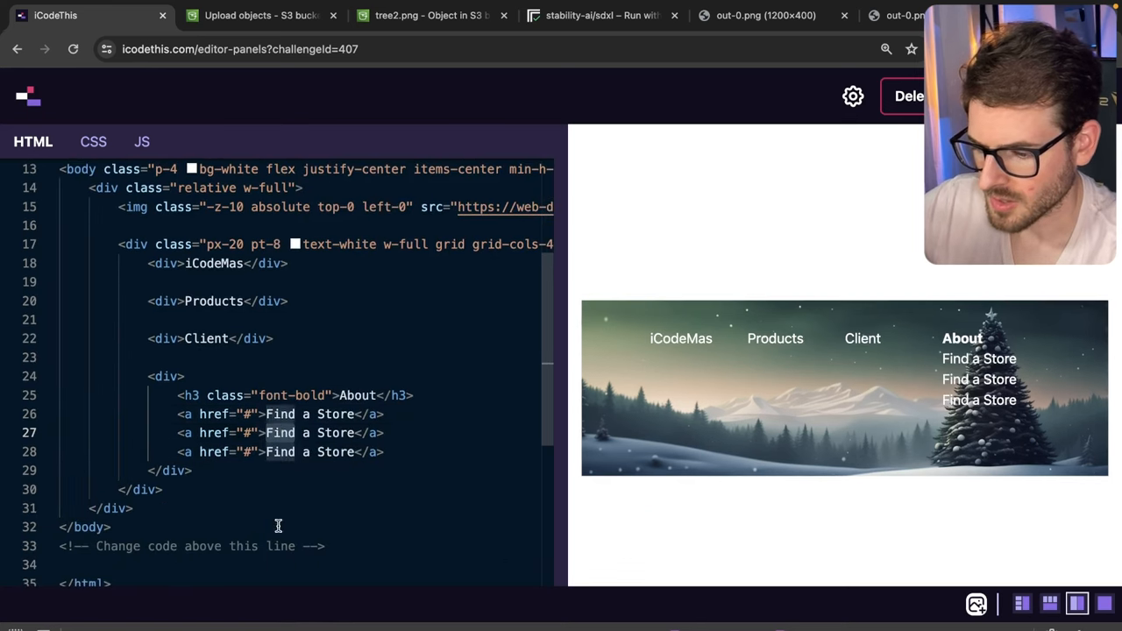
pyautogui.write('Return Policy')
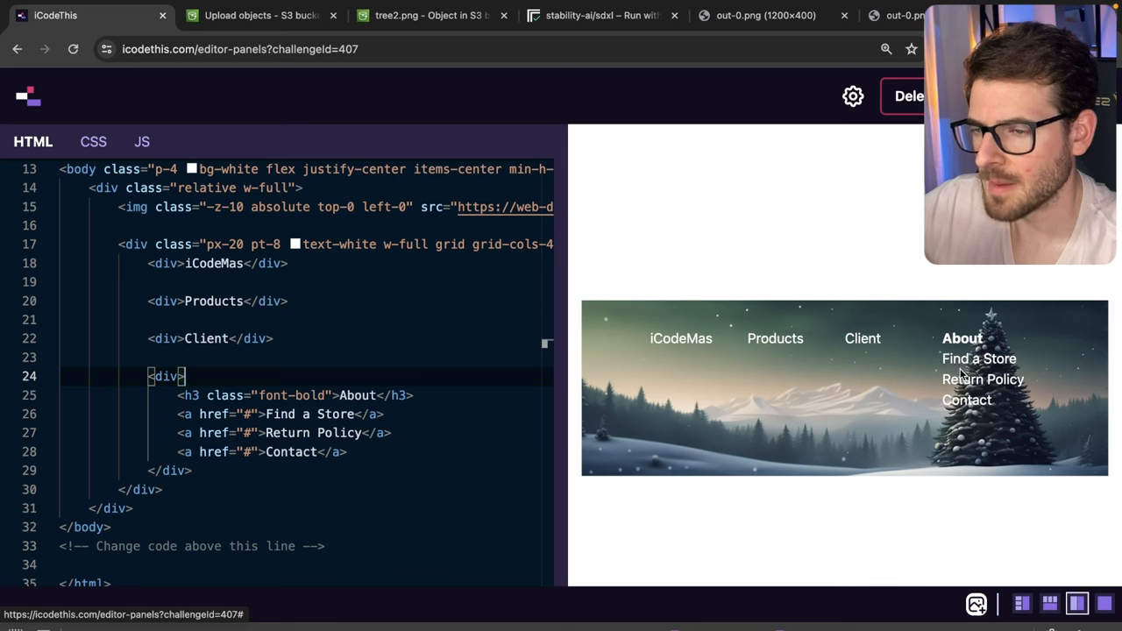
# Space About links with flex flex-col gap-2 and build a bold Client column with Find a Store, Newsletter, Cookie Policy.
pyautogui.write('class="flex flex-col gap-4')
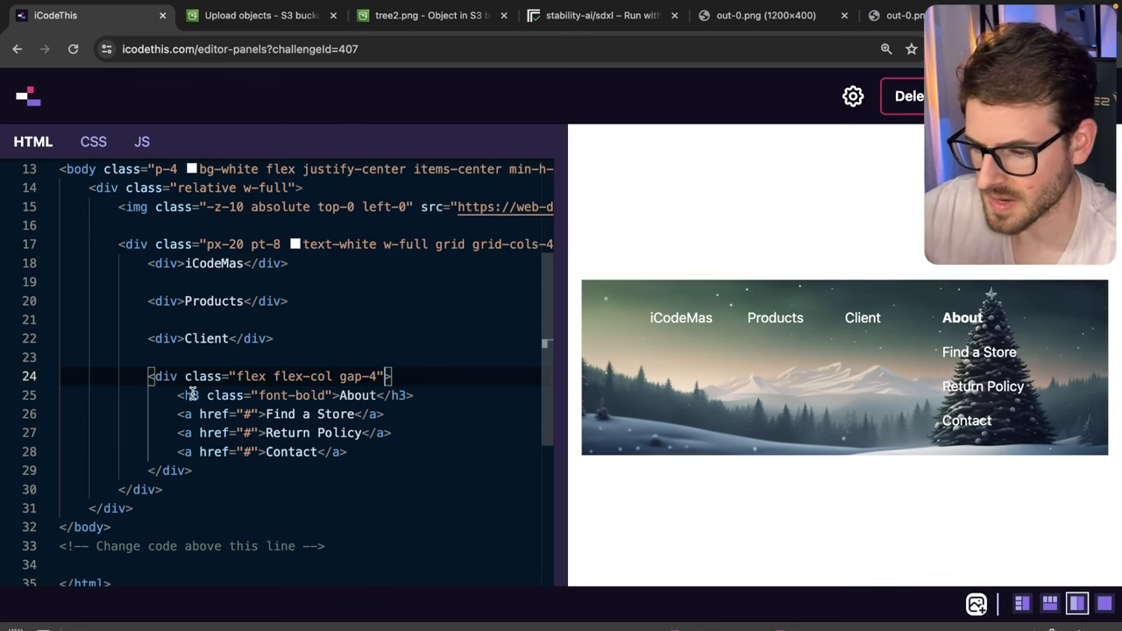
pyautogui.write('2')
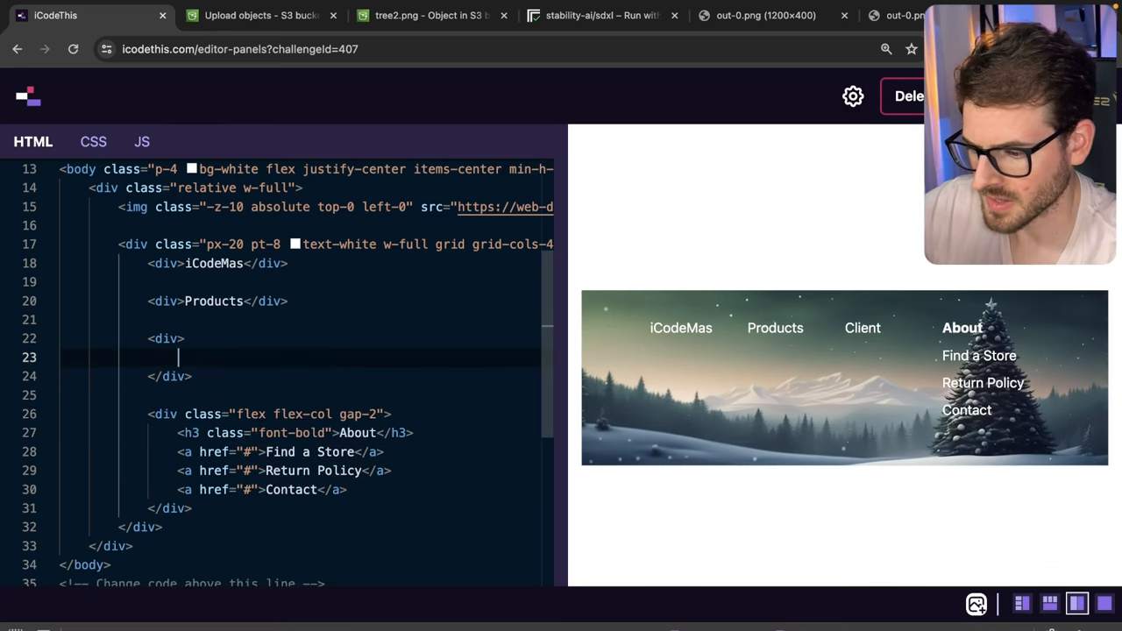
pyautogui.write('<h3 class="font-bold">Client</h3>')
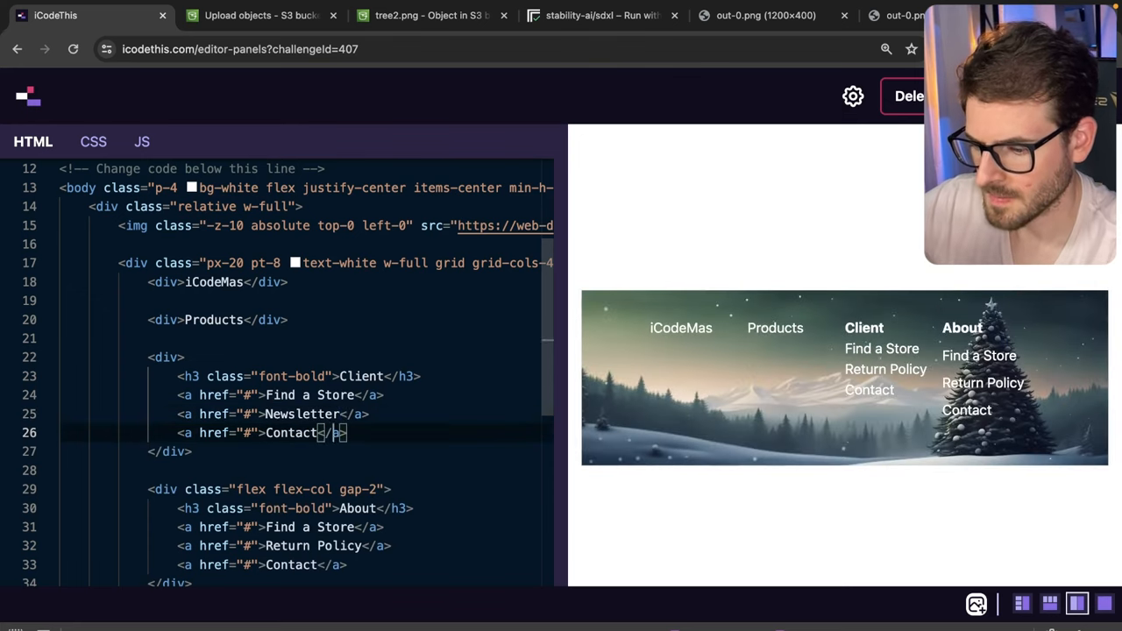
pyautogui.write('Cookie Pol')
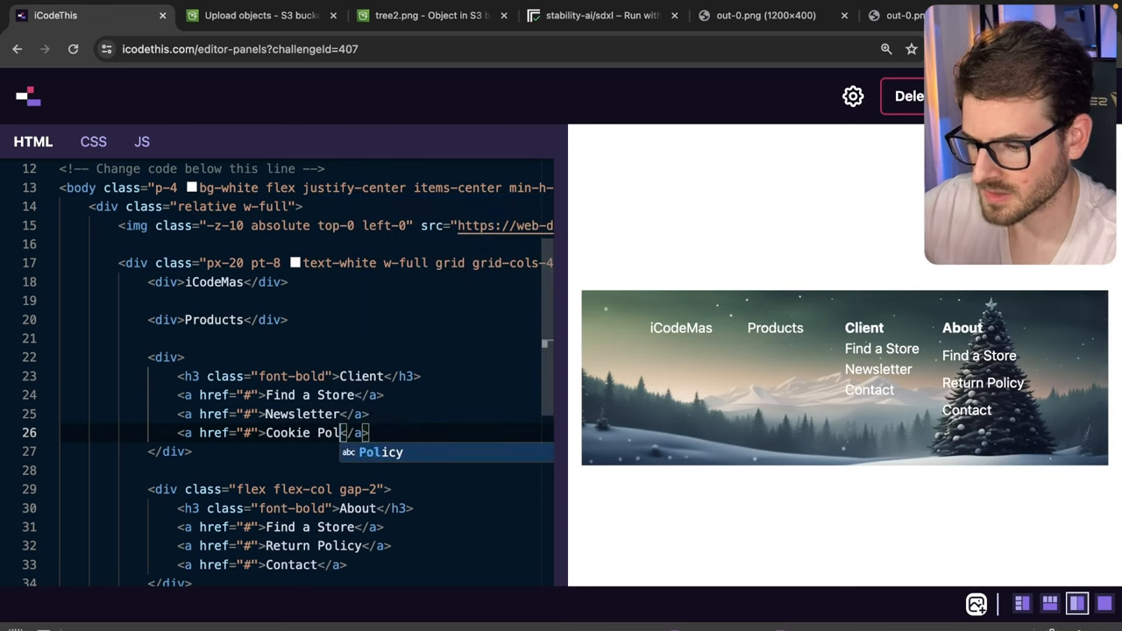
pyautogui.press('Tab')
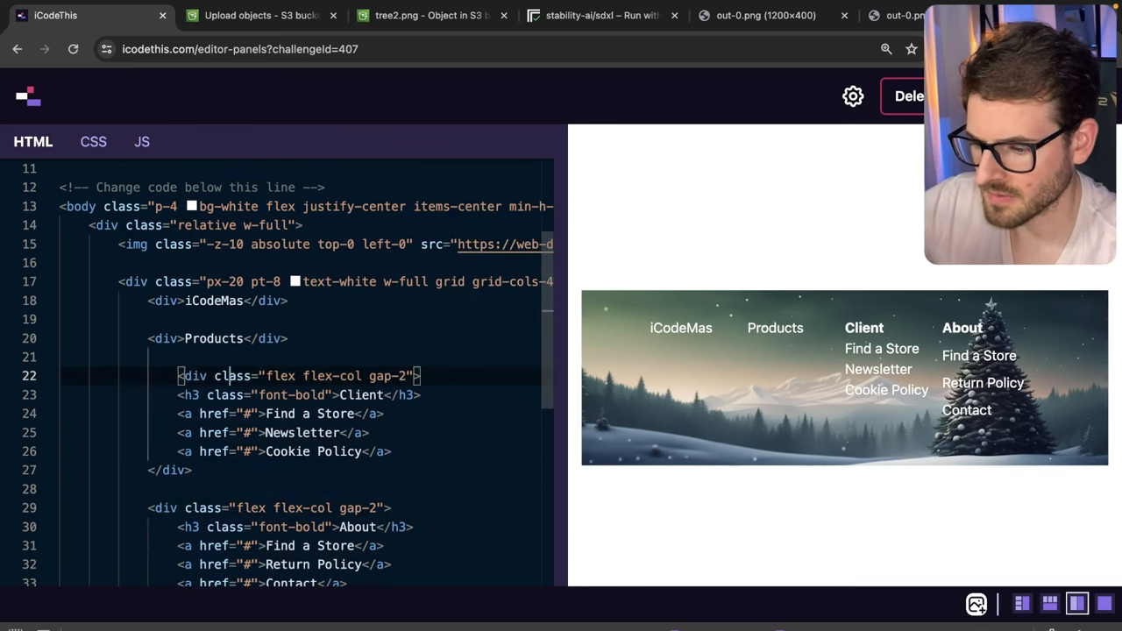
# Add Ornaments and Accessories links under a bold Products heading and duplicate the column as the first one.
pyautogui.scroll(-3)
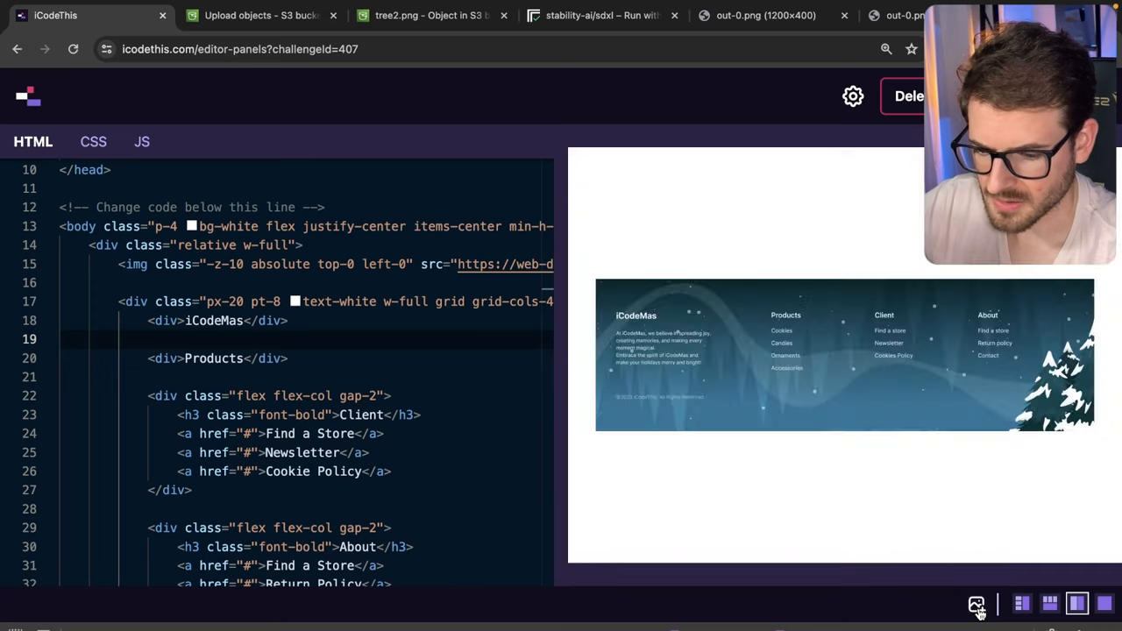
pyautogui.moveTo(977, 604)
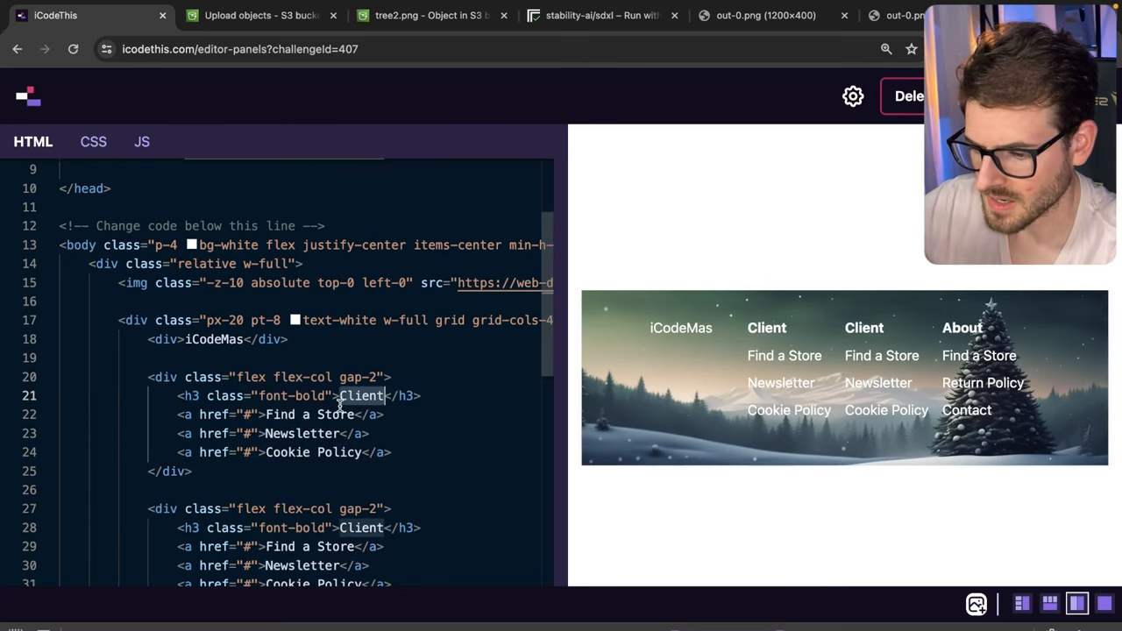
pyautogui.write('Products')
pyautogui.click(281, 415)
pyautogui.write('Cookies')
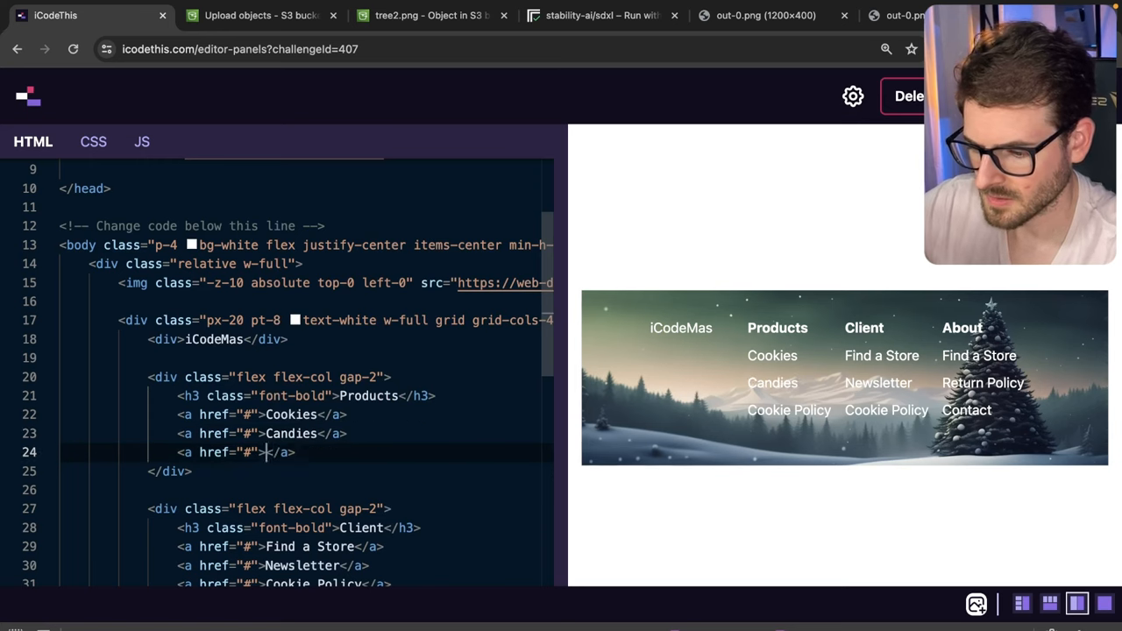
pyautogui.write('ordaments')
pyautogui.write('<a href="#">Accessories</a>')
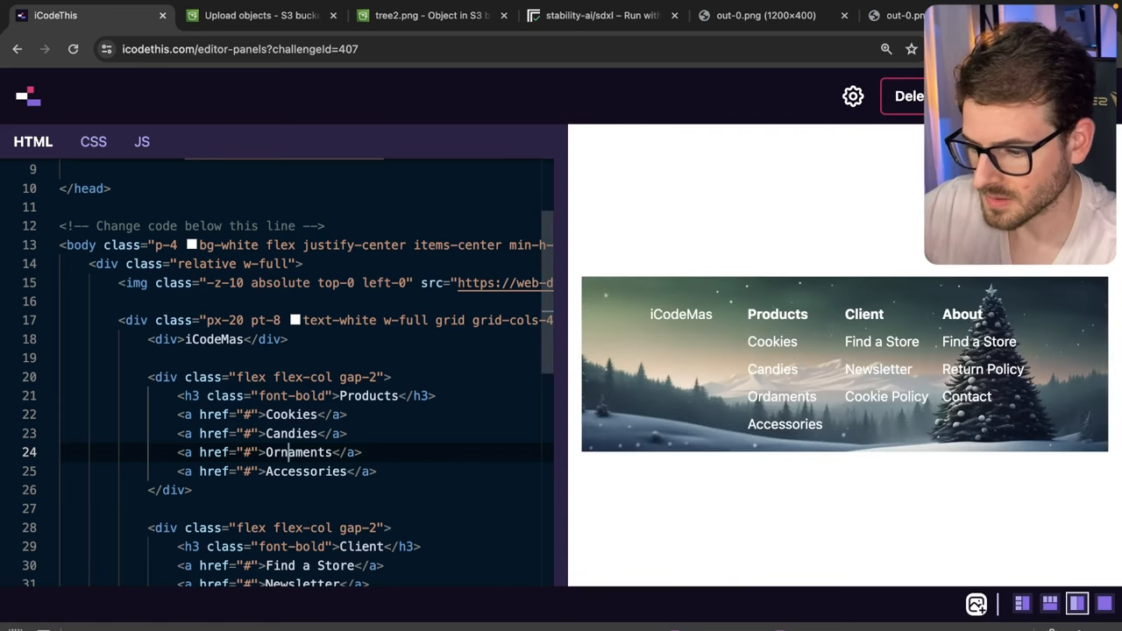
pyautogui.moveTo(149, 377); pyautogui.dragTo(191, 491)
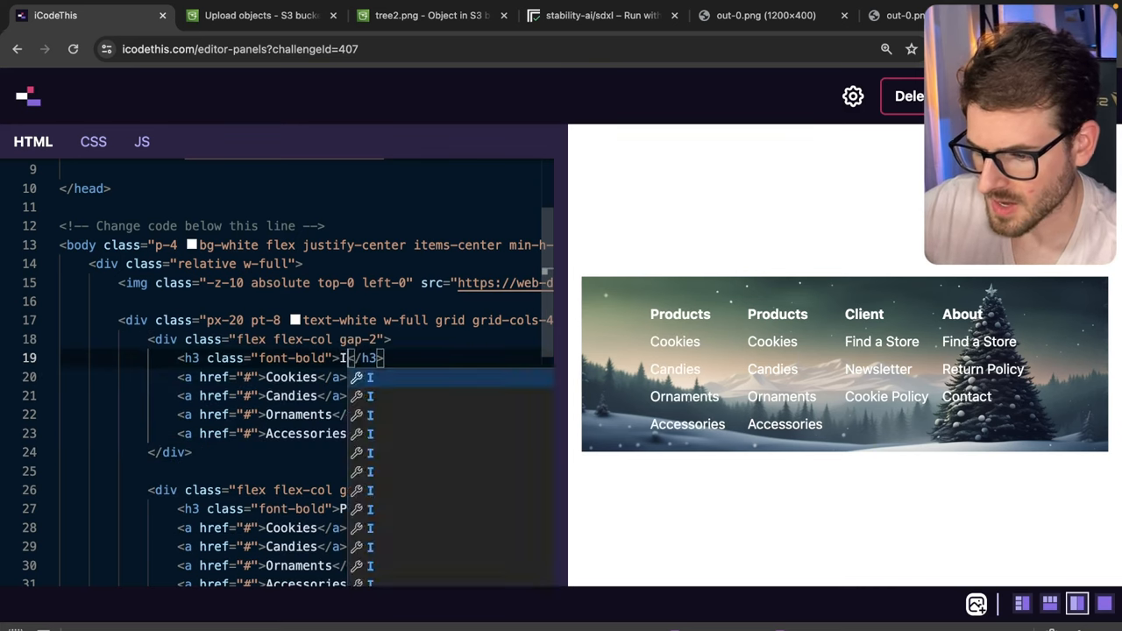
# Rename the first column iCodeMas with a two-sentence 'At iCodeMas, we believe in…merry and bright' blurb.
pyautogui.write('CodeMas')
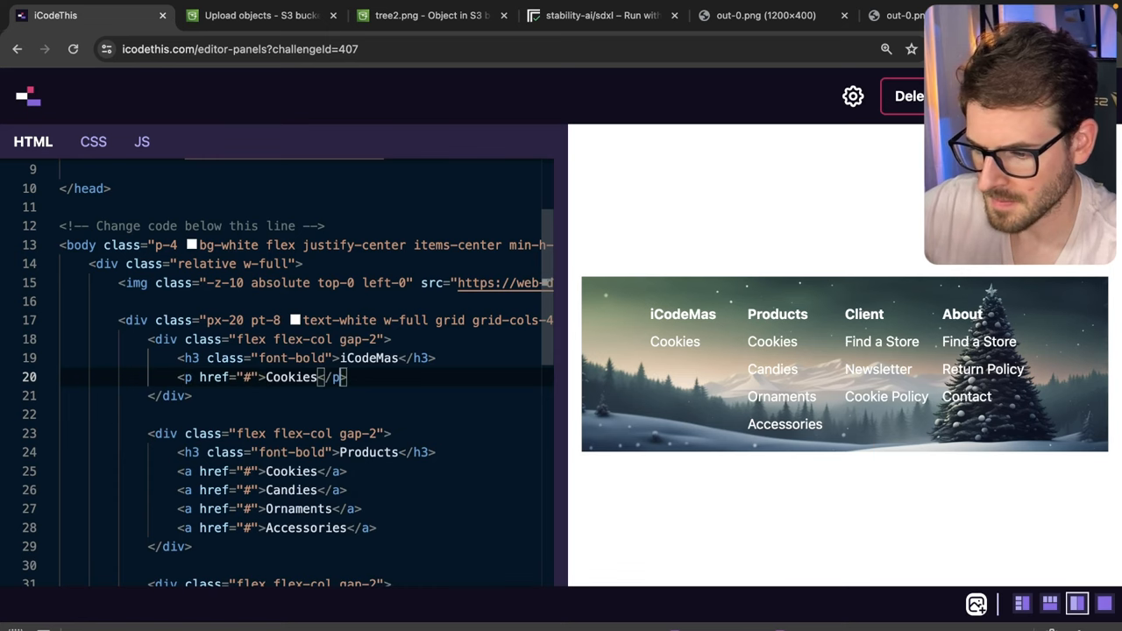
pyautogui.write('At iCodeMas, we believe in')
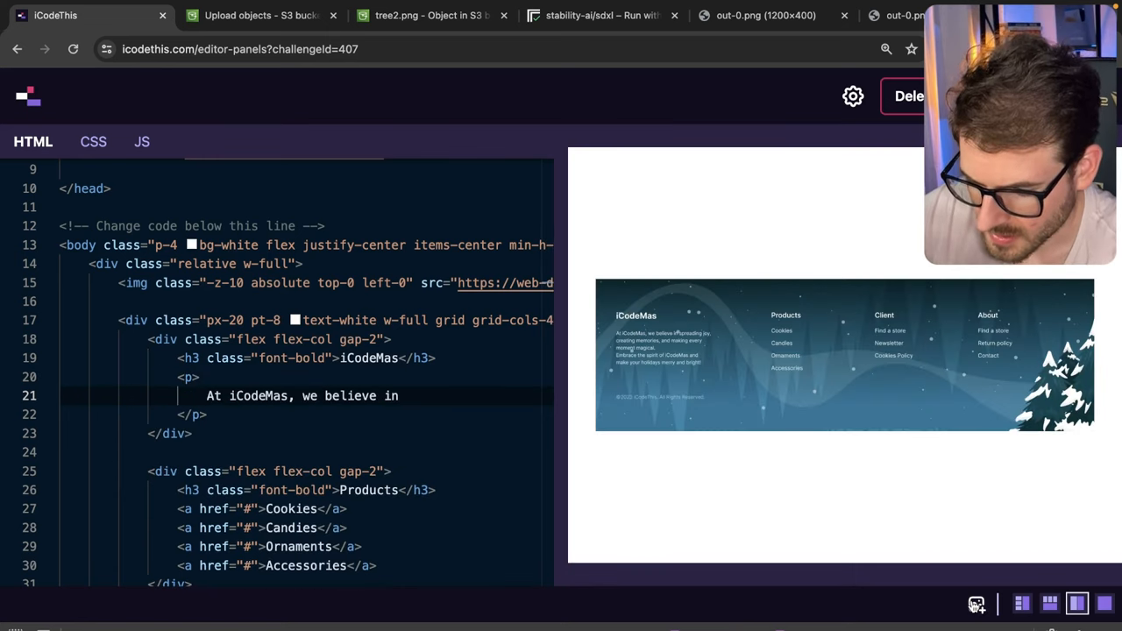
pyautogui.write('spreading joy,')
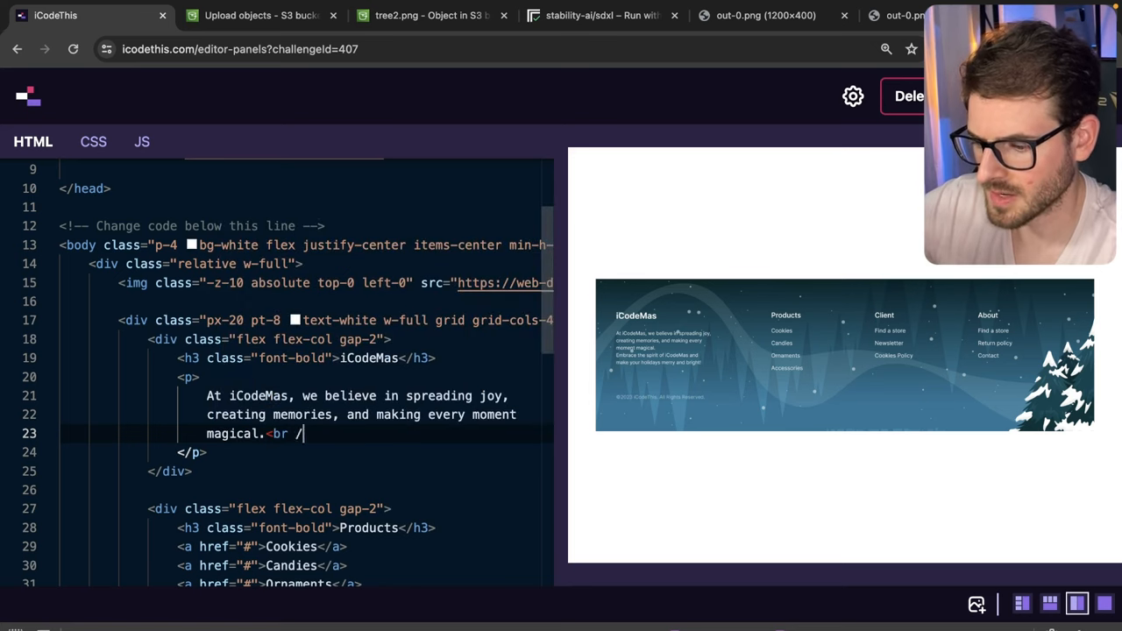
pyautogui.write('Embrace the spirt o')
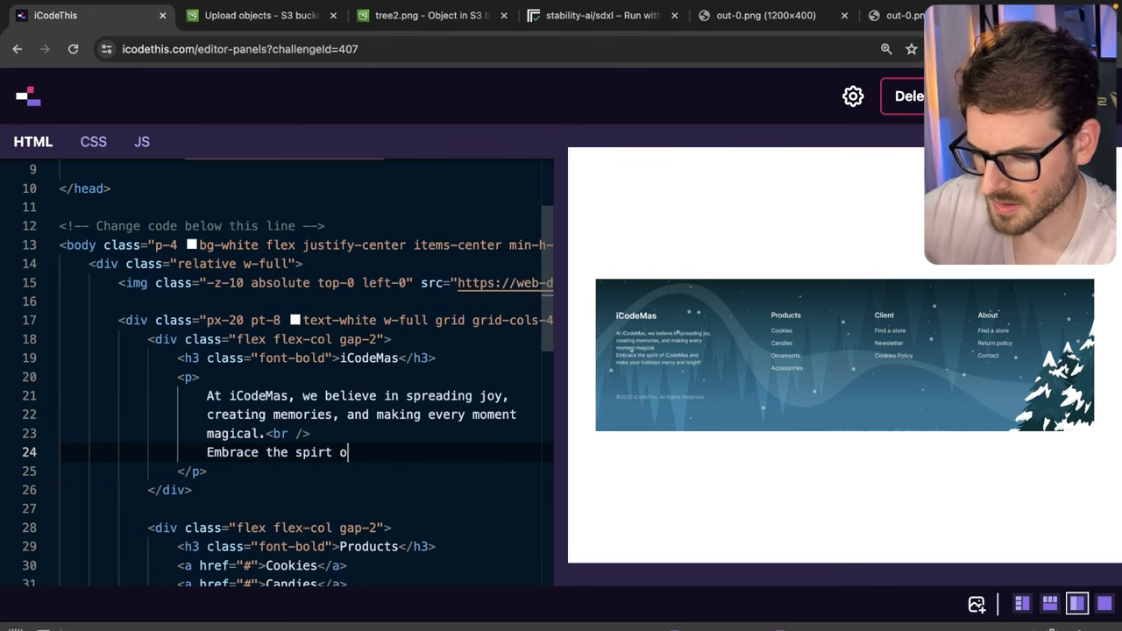
pyautogui.write('f iCodeMas and make your holidays')
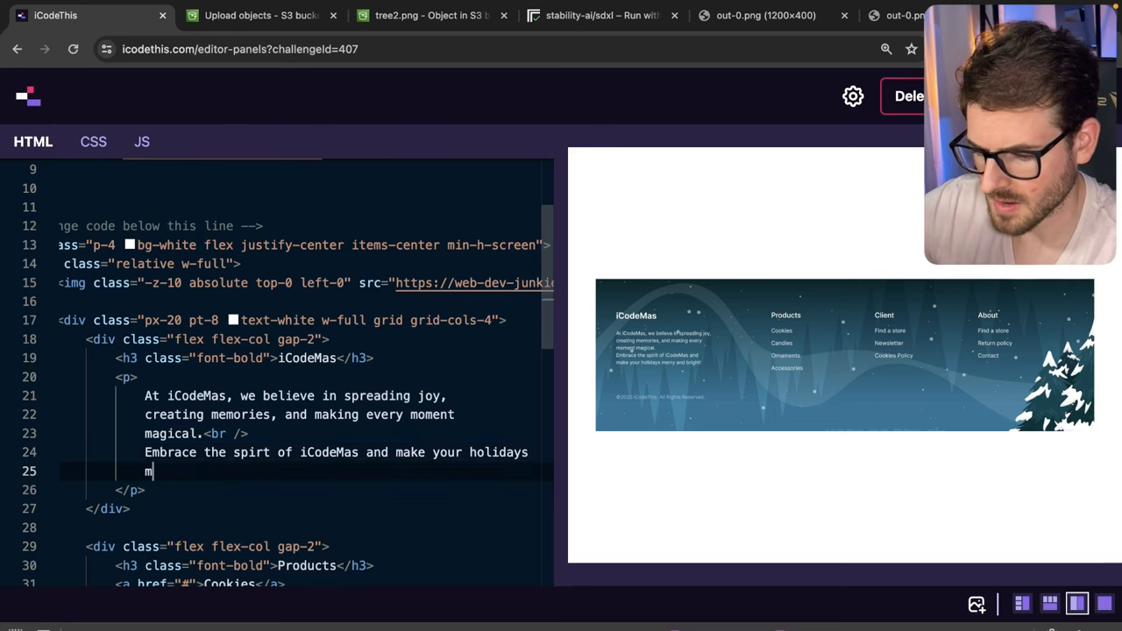
pyautogui.write('erry and bright')
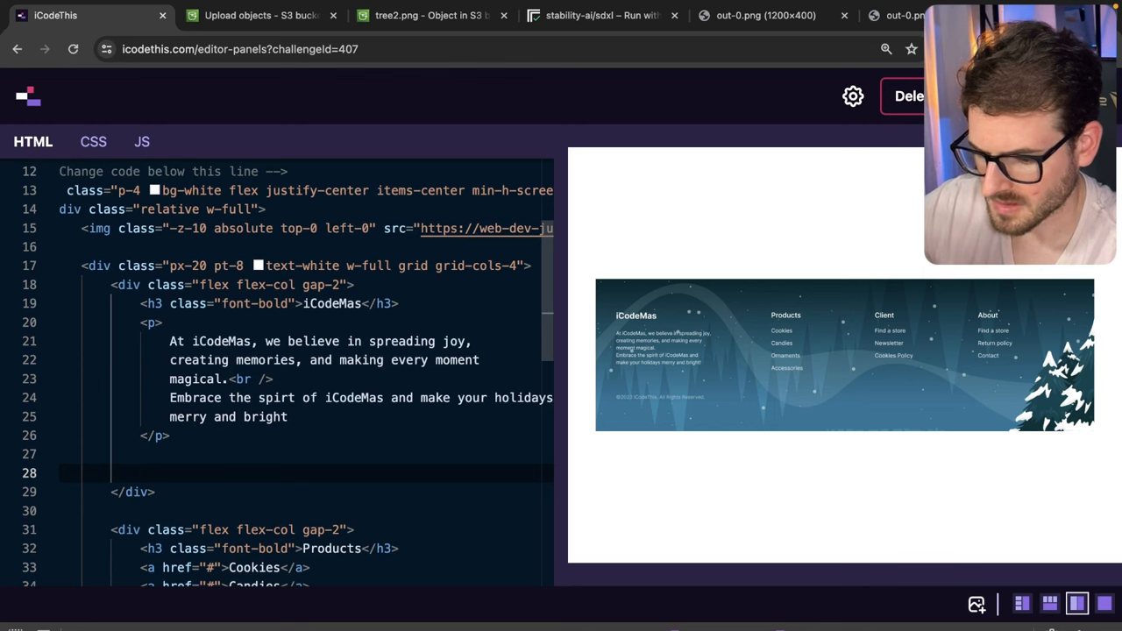
# Add a '© 2023 iCodeThis. All Rights Reserved.' copyright line below the blurb.
pyautogui.write('2023 iCodeThi')
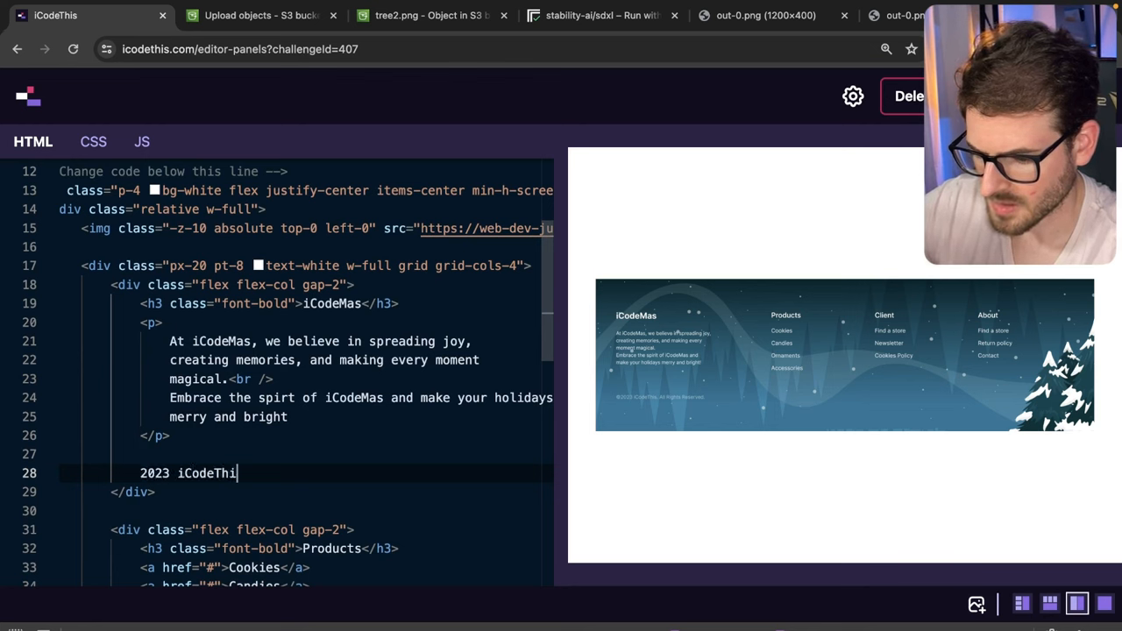
pyautogui.write('s. All RIhg')
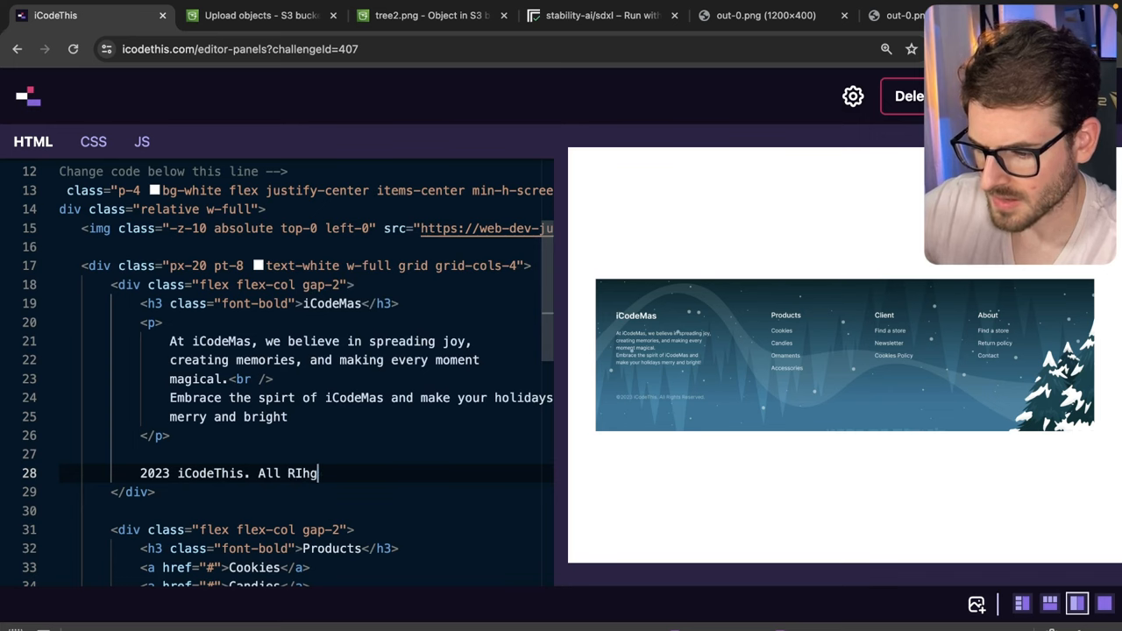
pyautogui.write('ights Re')
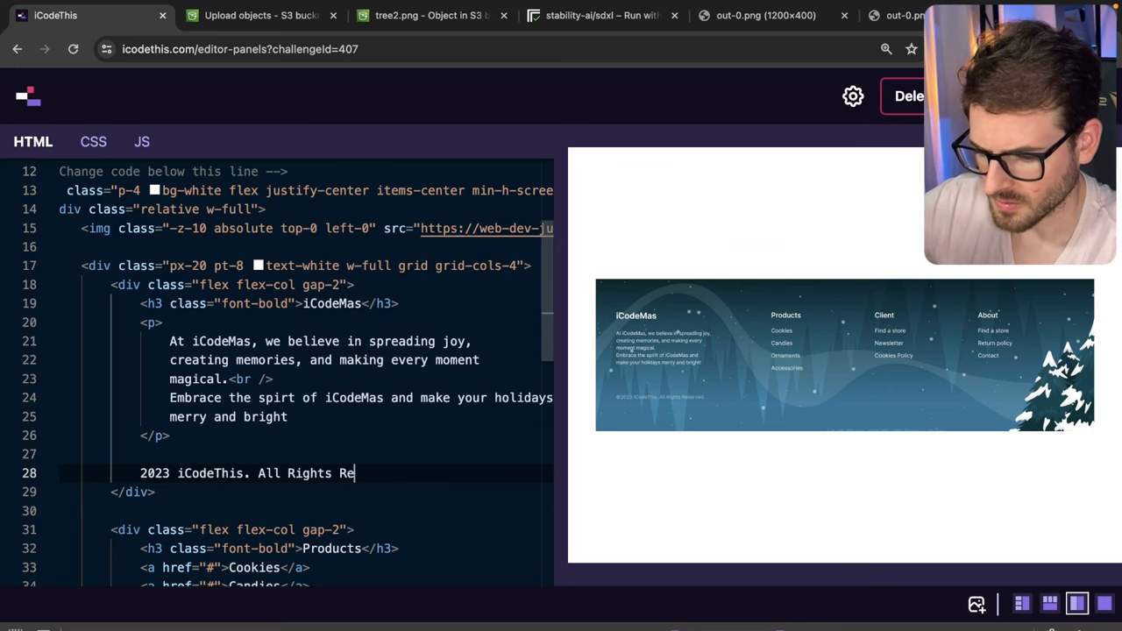
pyautogui.write('served.')
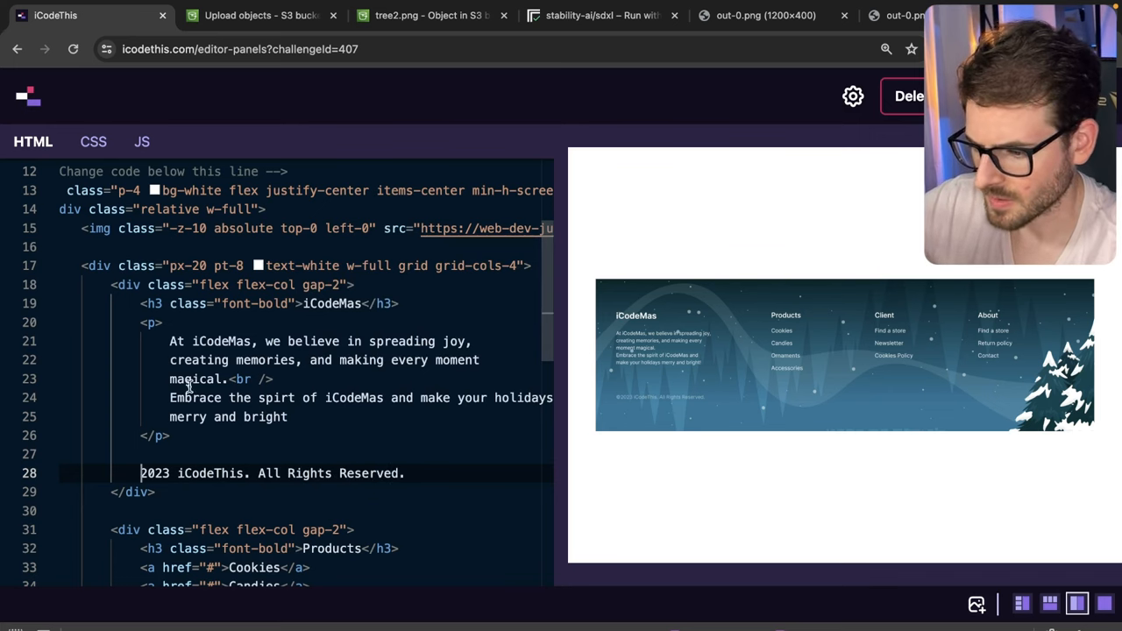
pyautogui.write('©')
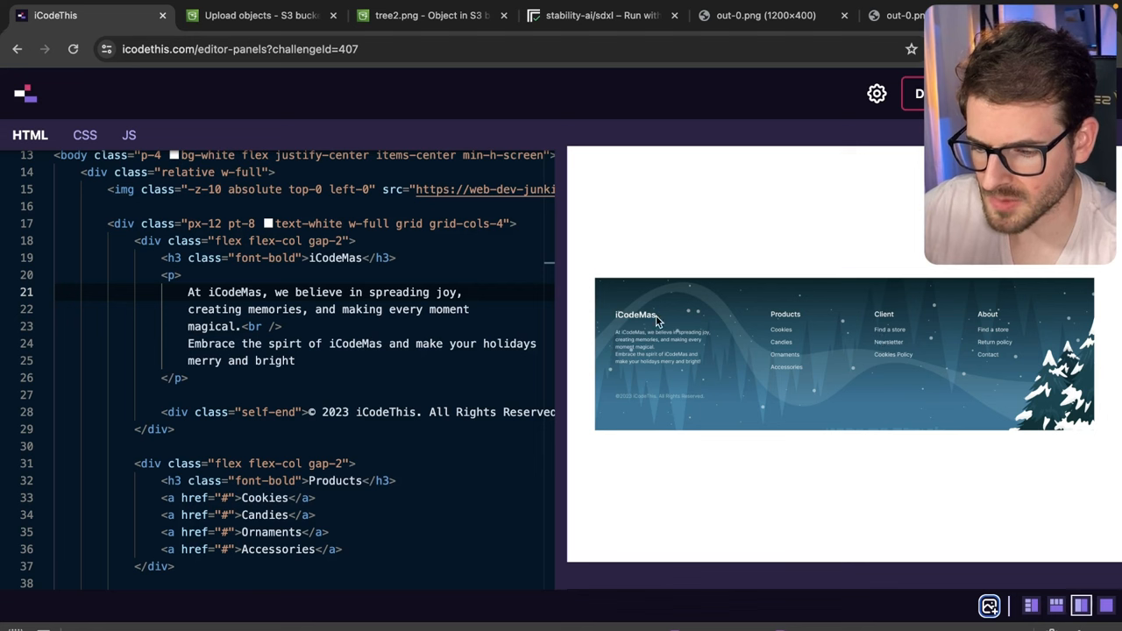
pyautogui.moveTo(995, 379)
pyautogui.write('5')
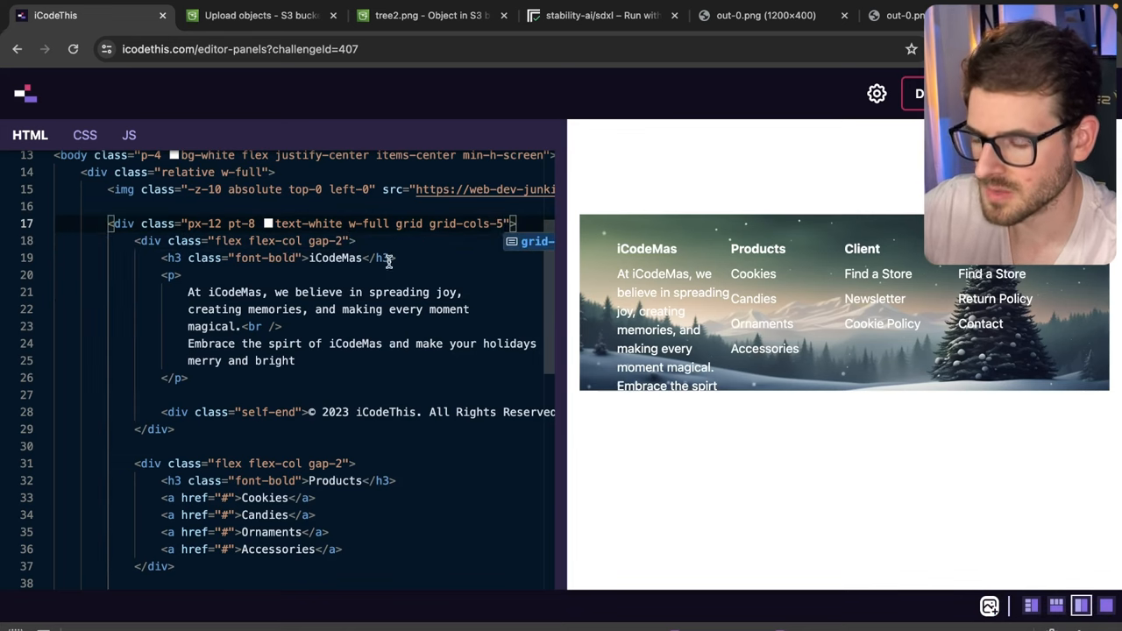
# Switch to grid-cols-5 text-xs h-full with the brand column col-span-2 h-full and pr-8 on its blurb.
pyautogui.write('col-span-2 bg-blue-400')
pyautogui.write(' text-xs')
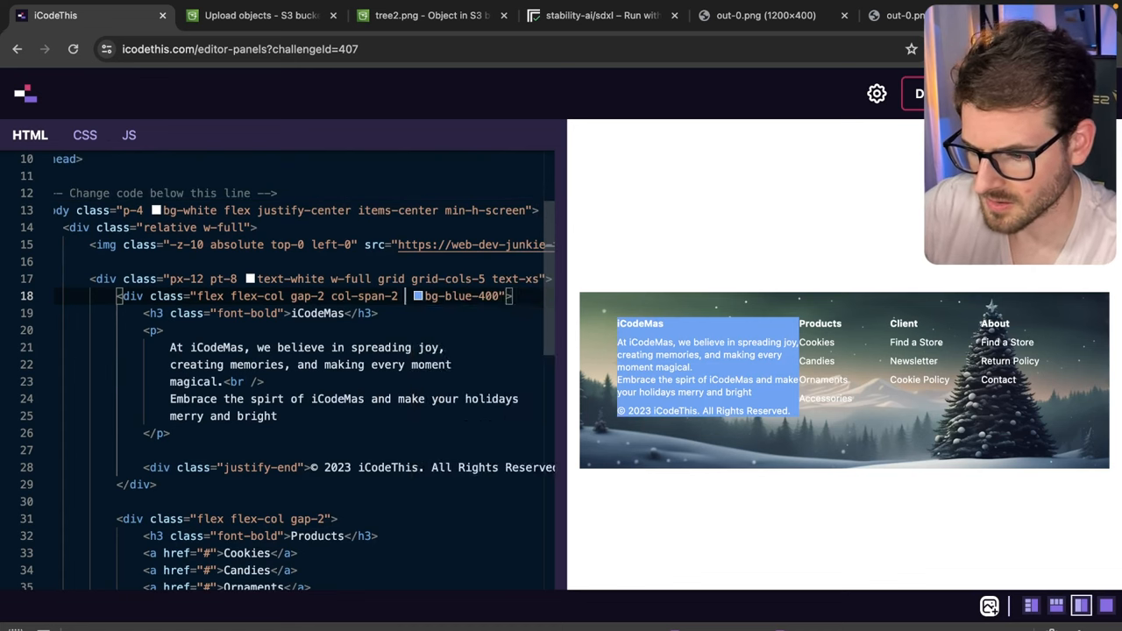
pyautogui.write('h-full')
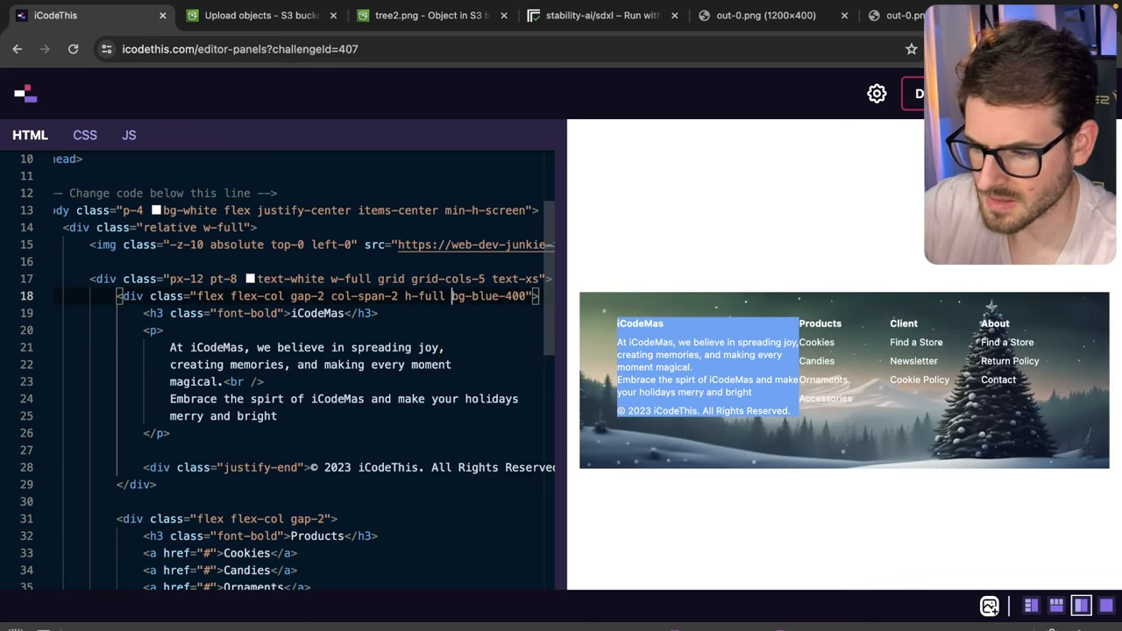
pyautogui.doubleClick(465, 296)
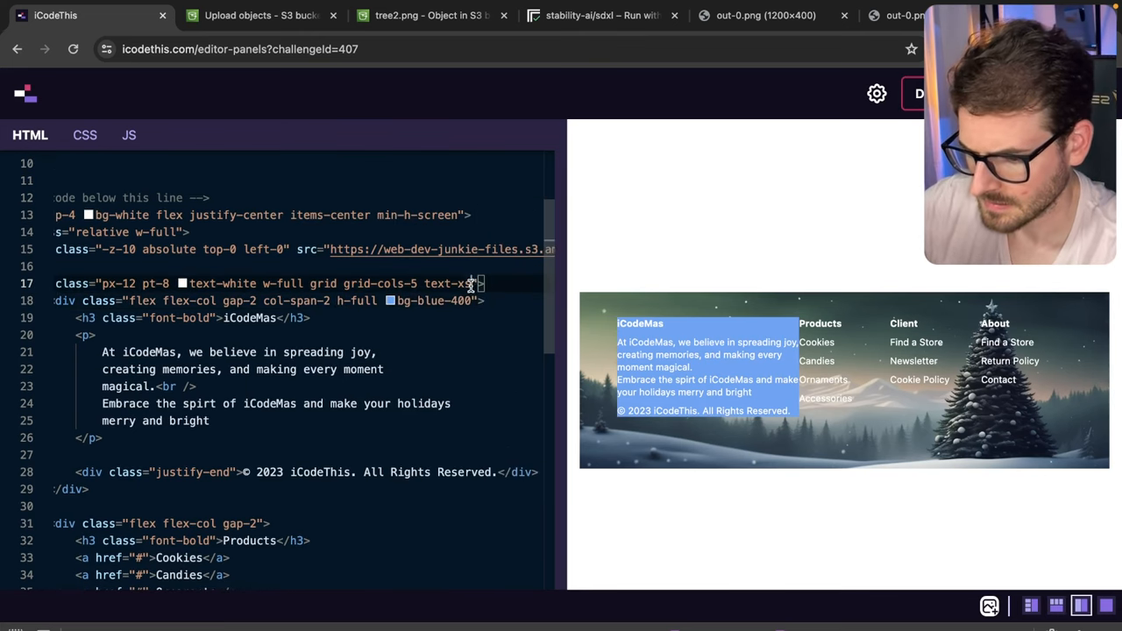
pyautogui.write('h-full')
pyautogui.click(303, 335)
pyautogui.write(' class')
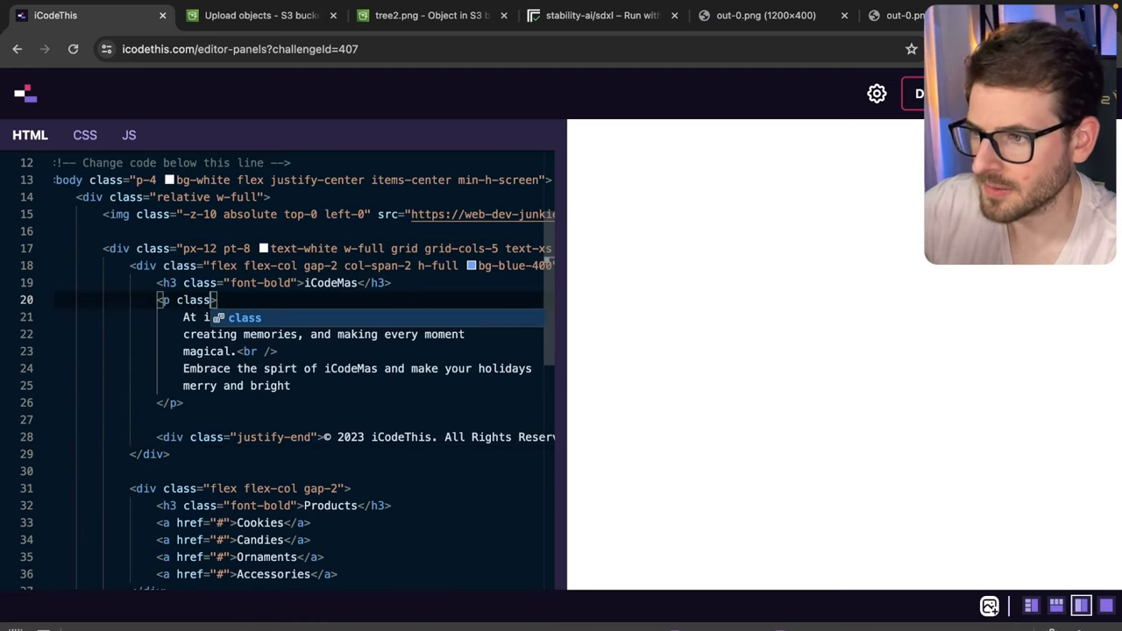
pyautogui.write('p4-')
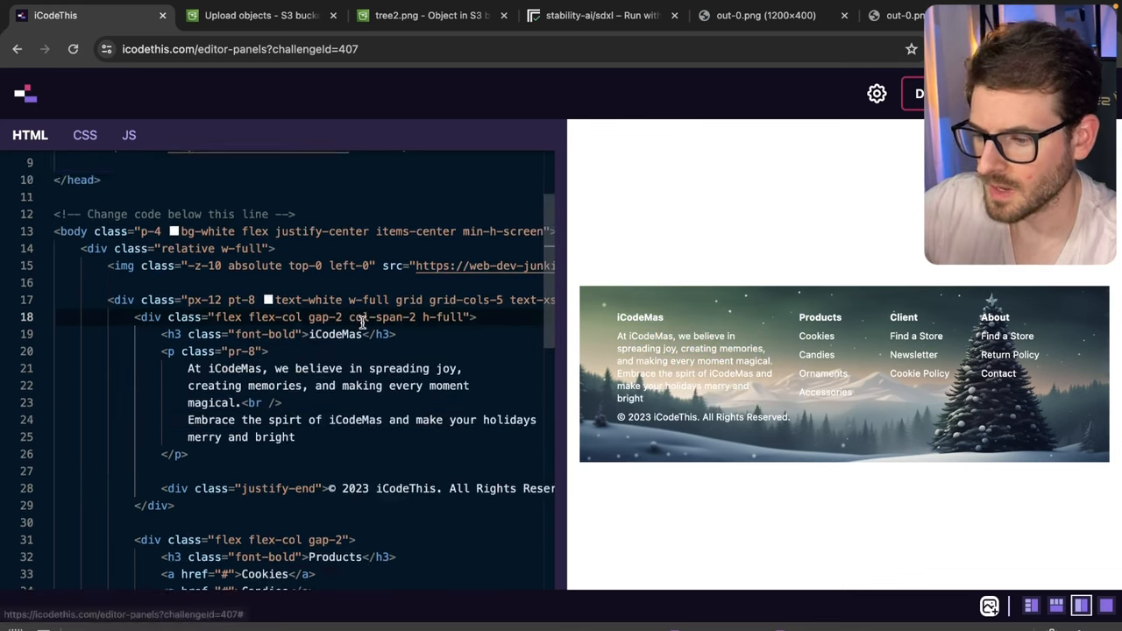
# Add a hover:text-gre... class to the Cookies link via Tailwind autocomplete.
pyautogui.scroll(-3)
pyautogui.write('class="')
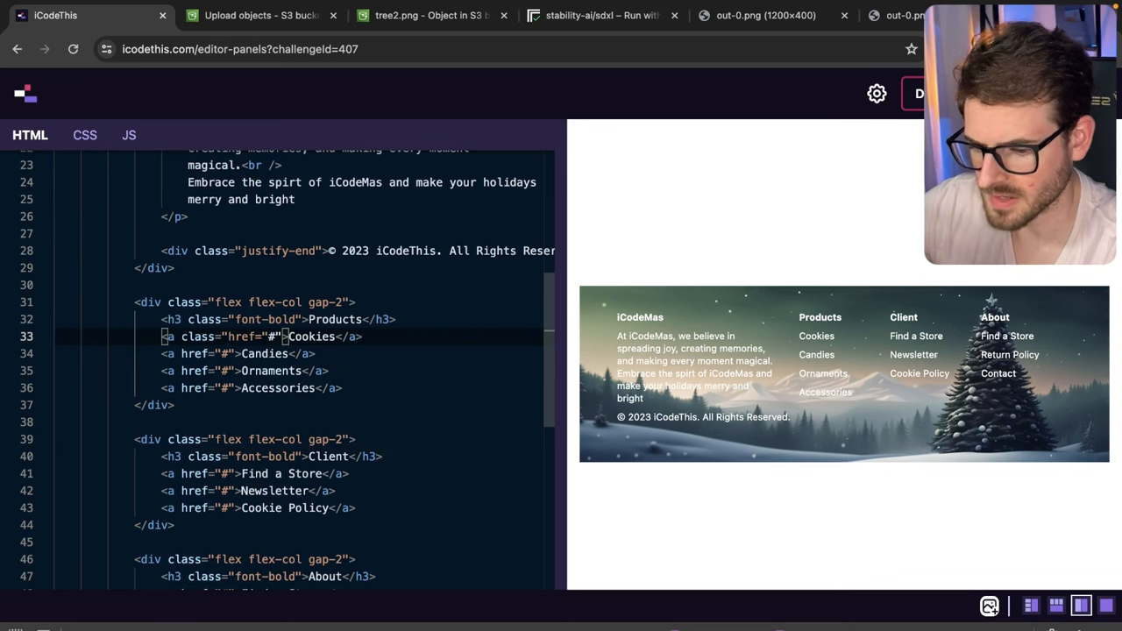
pyautogui.write('hover:')
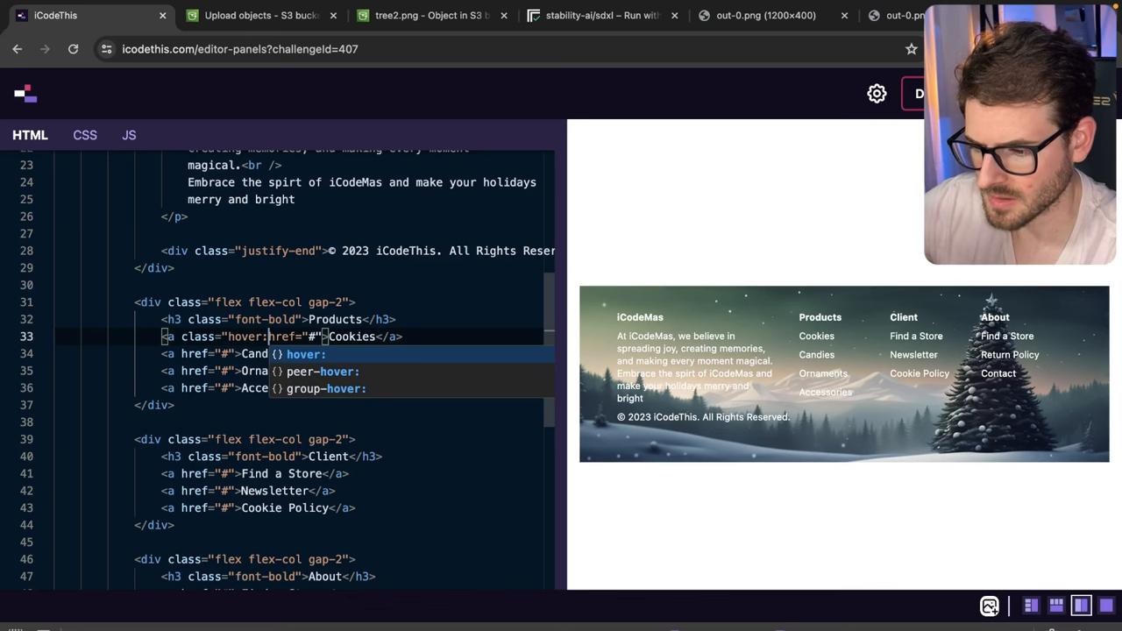
pyautogui.write('text-gre')
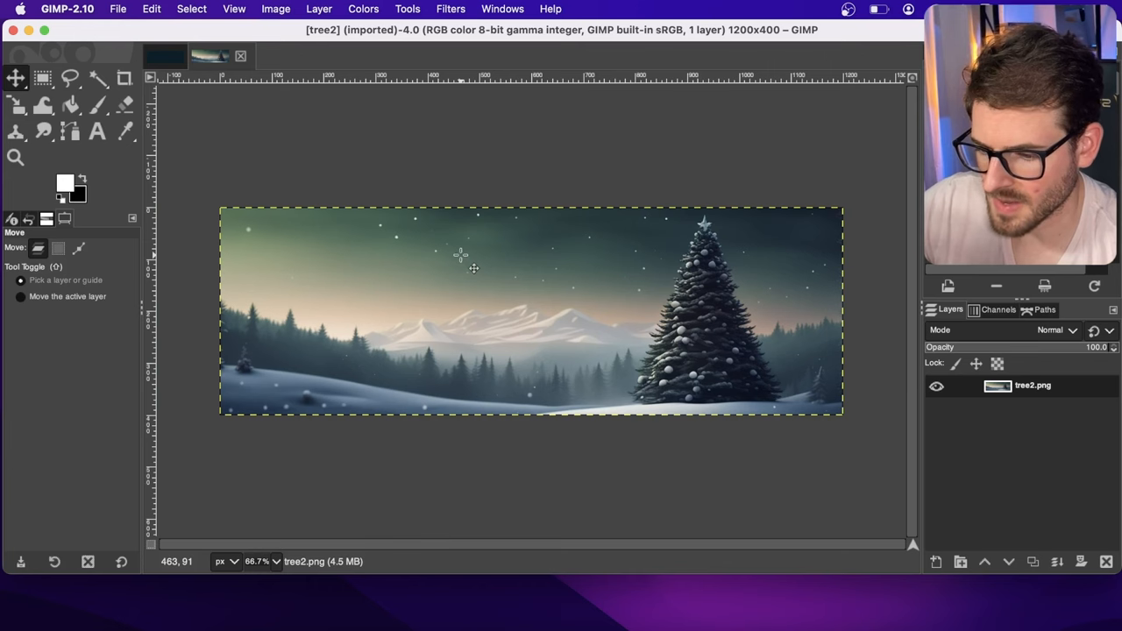
# Darken the tree banner with Brightness -86, Contrast 10 and export it as a new image.
pyautogui.click(15, 104)
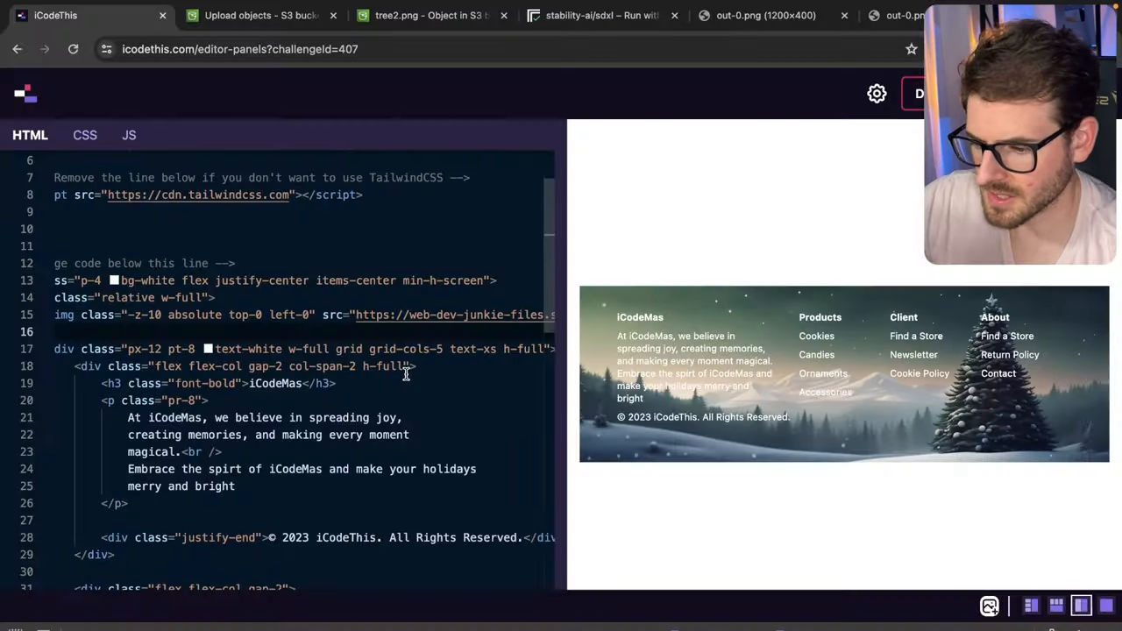
pyautogui.scroll(-3)
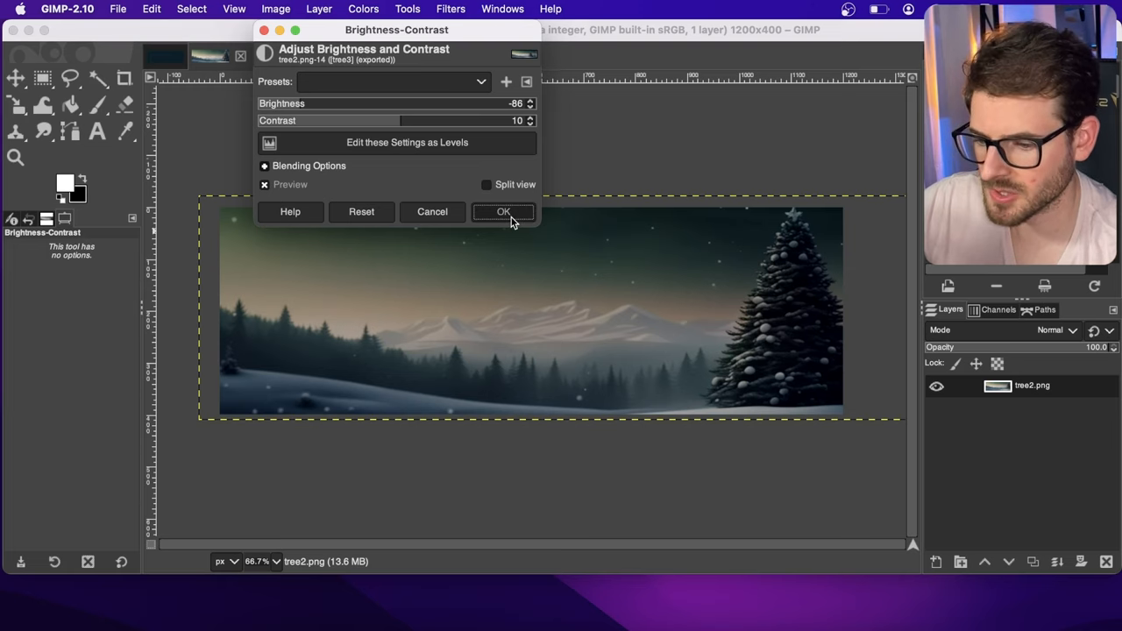
pyautogui.click(503, 211)
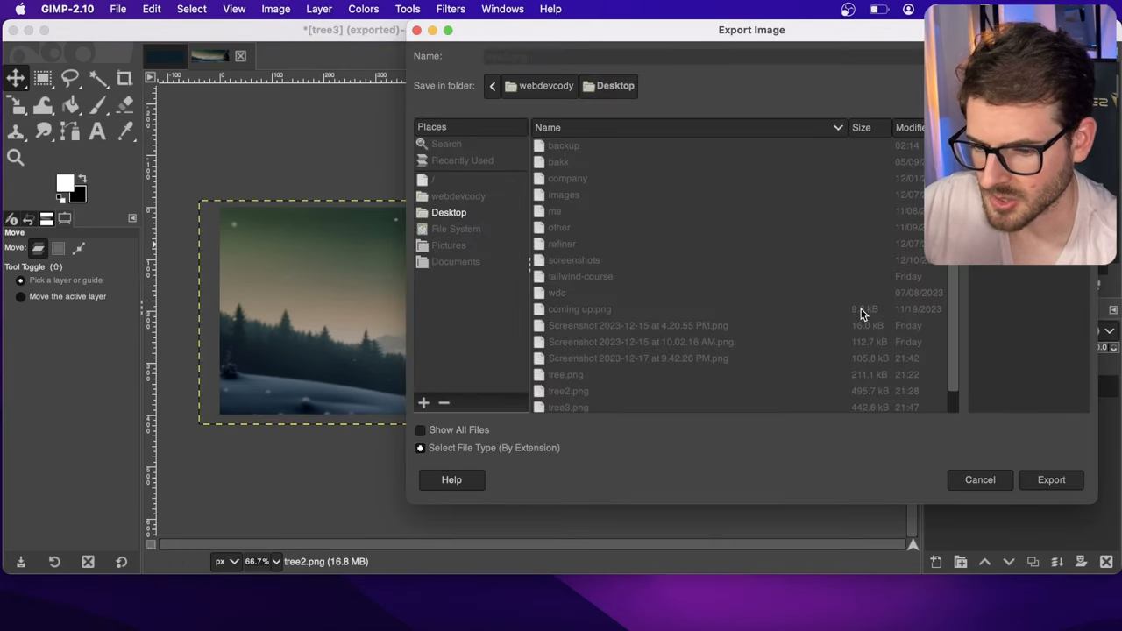
pyautogui.click(1052, 479)
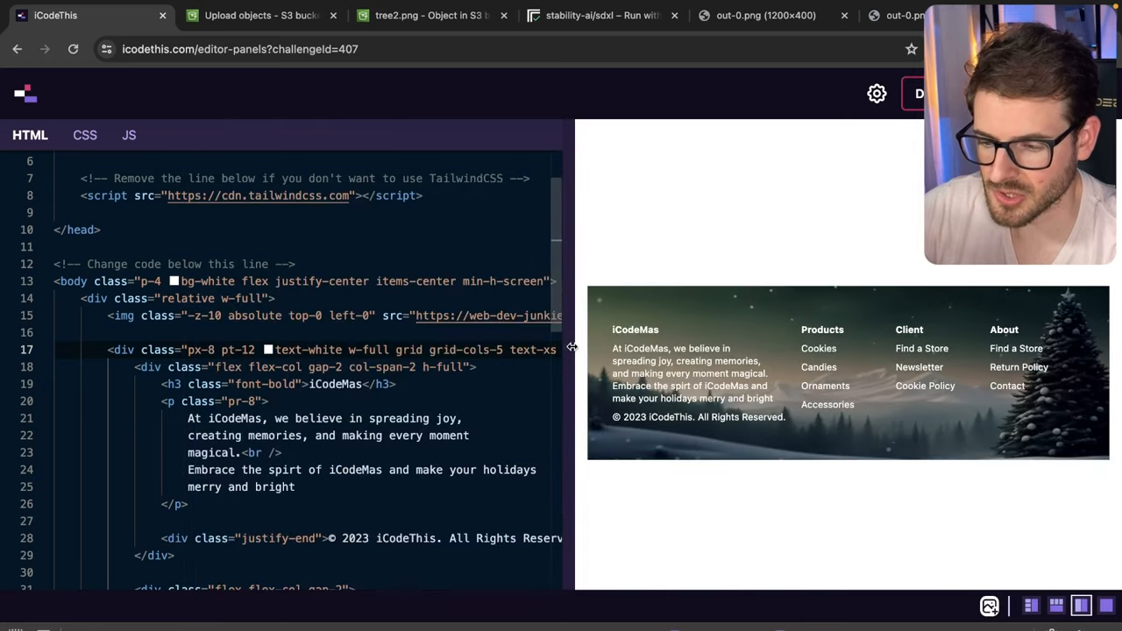
# Widen the footer preview over the darkened banner, then view the iCodeMas challenge grid.
pyautogui.moveTo(571, 349); pyautogui.dragTo(465, 351)
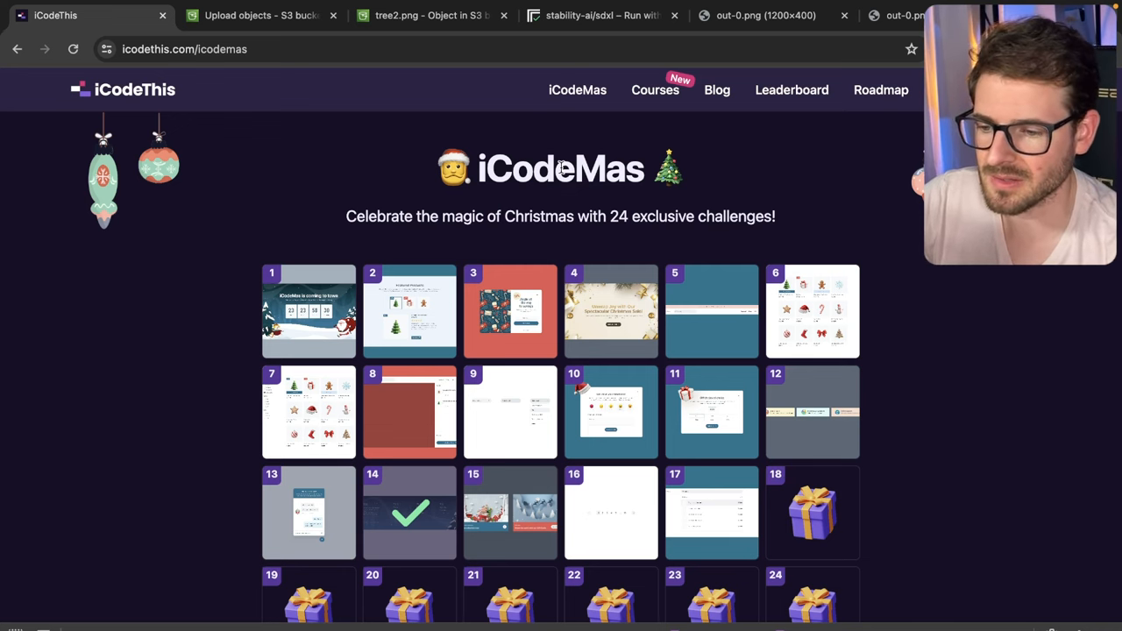
pyautogui.click(765, 15)
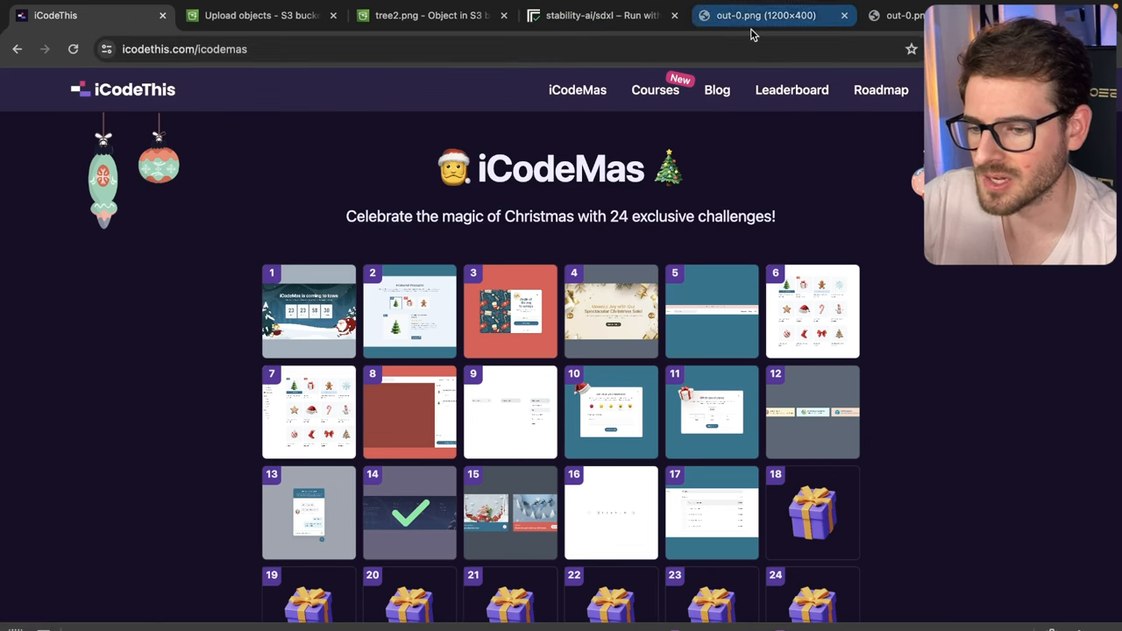